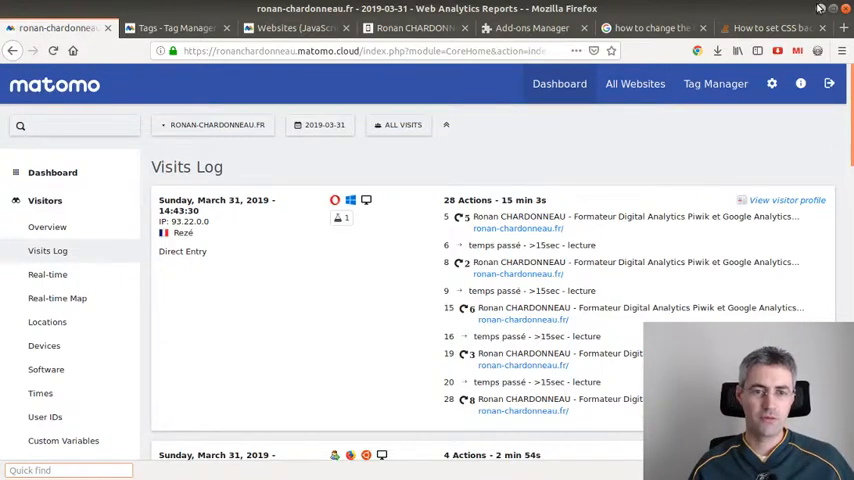
pyautogui.moveTo(584, 176)
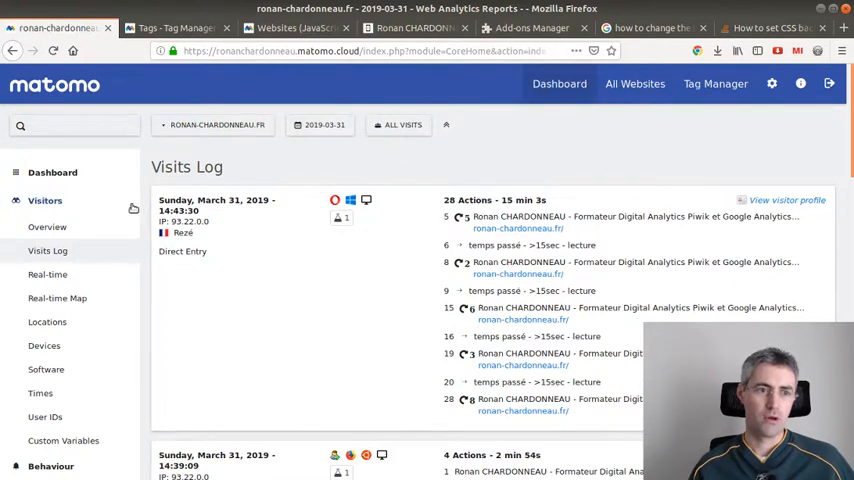
# Collapse the Visitors sidebar section so the A/B Tests category shows beside the Visits Log
pyautogui.click(44, 200)
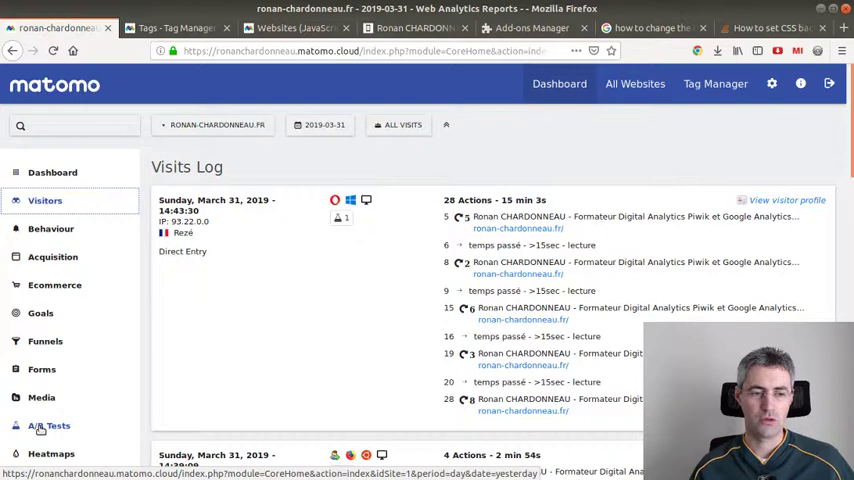
pyautogui.moveTo(388, 84)
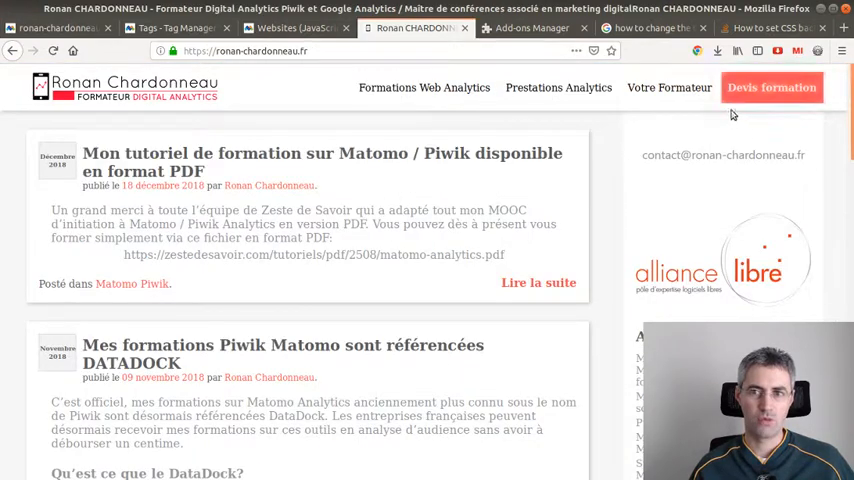
pyautogui.moveTo(776, 116)
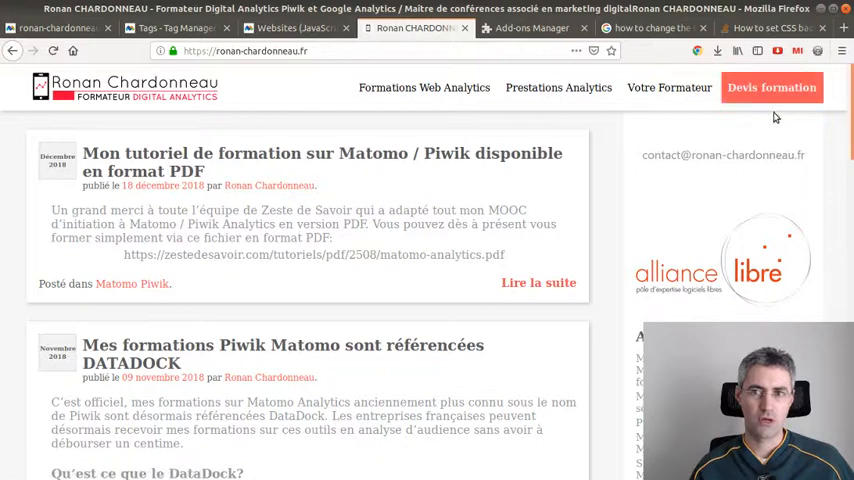
pyautogui.moveTo(752, 108)
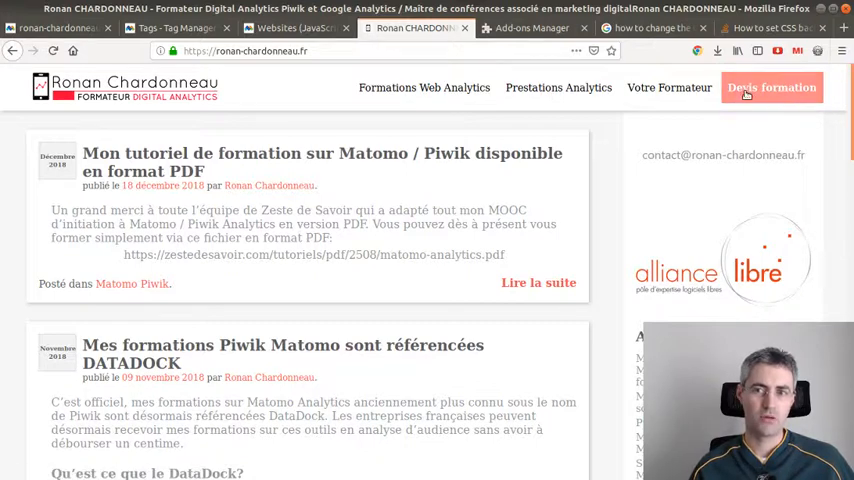
pyautogui.moveTo(750, 102)
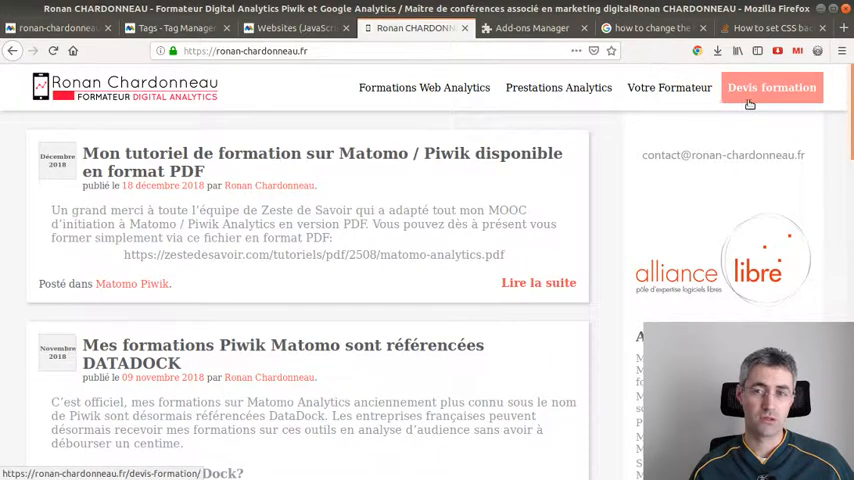
pyautogui.moveTo(472, 192)
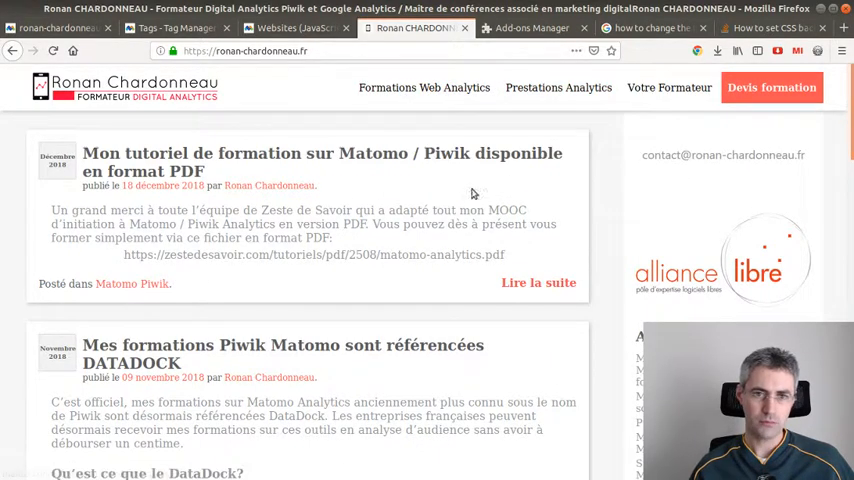
pyautogui.moveTo(550, 144)
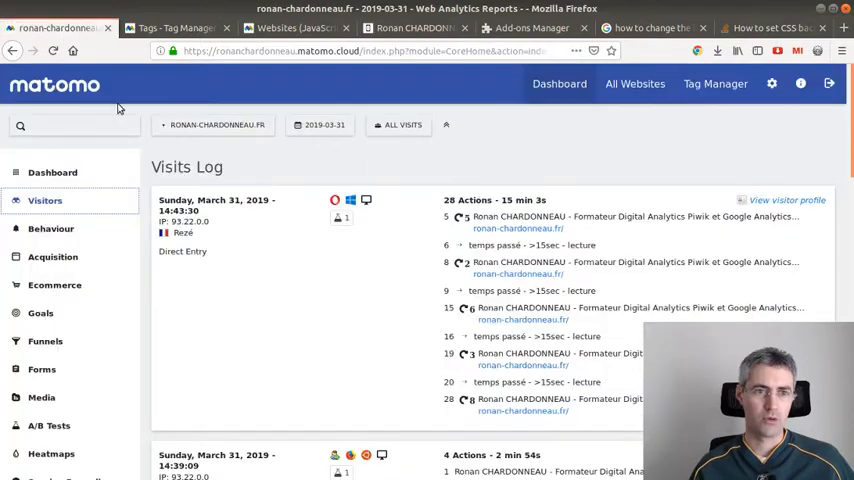
# Go to Manage A/B tests and start editing the running ButtonColours test, reaching the warning
pyautogui.scroll(-3)
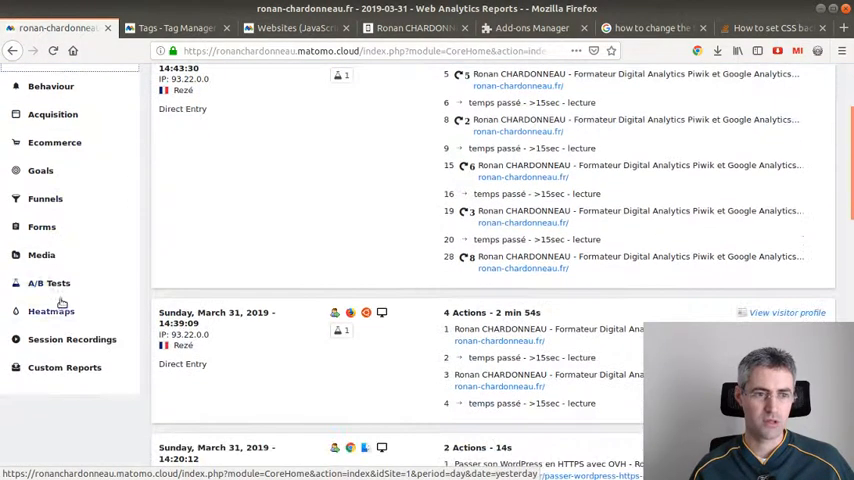
pyautogui.click(48, 284)
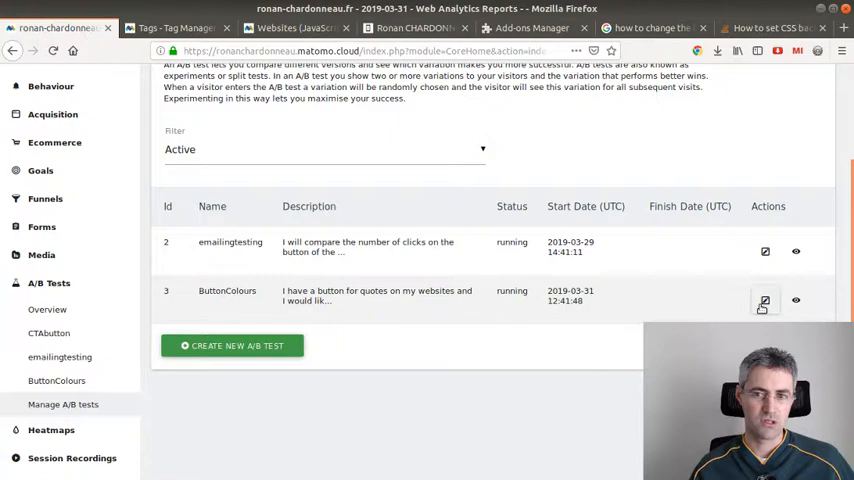
pyautogui.click(764, 300)
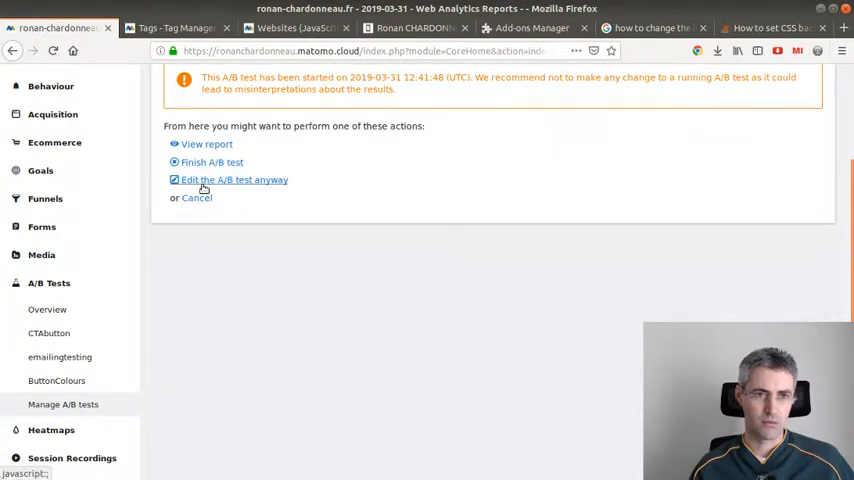
# Edit the test anyway and read its Definition: name, hypothesis, description and blue-button variation
pyautogui.click(234, 180)
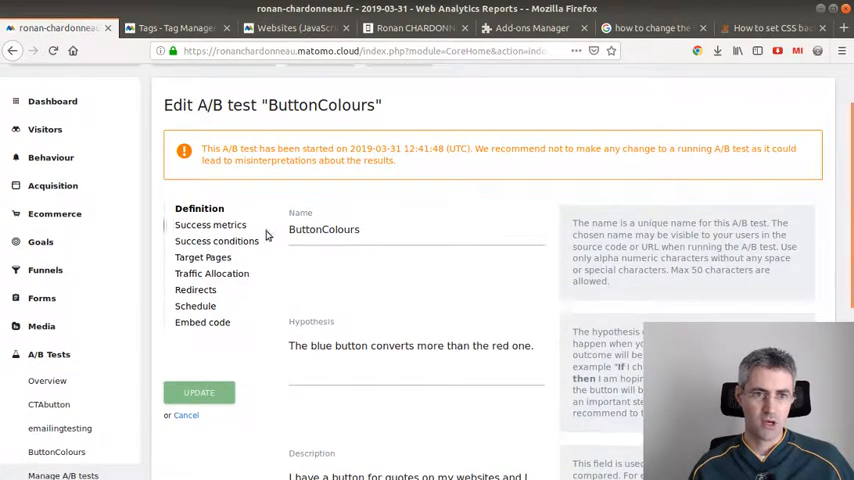
pyautogui.scroll(-3)
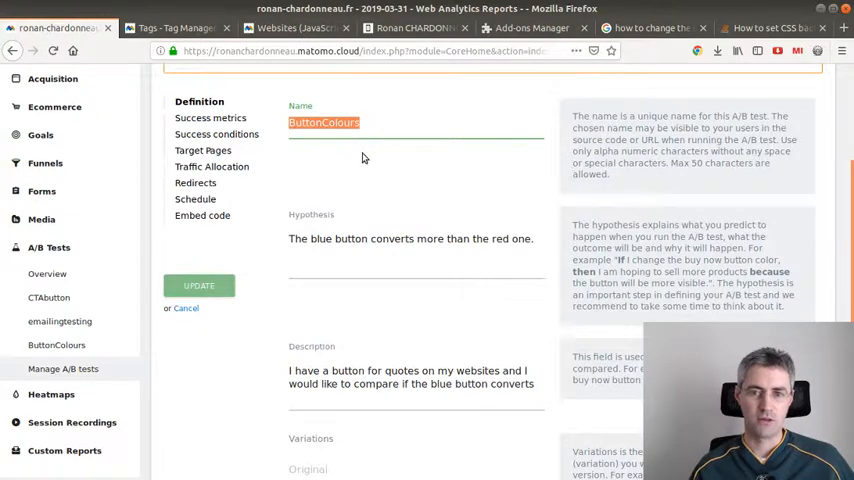
pyautogui.moveTo(376, 144)
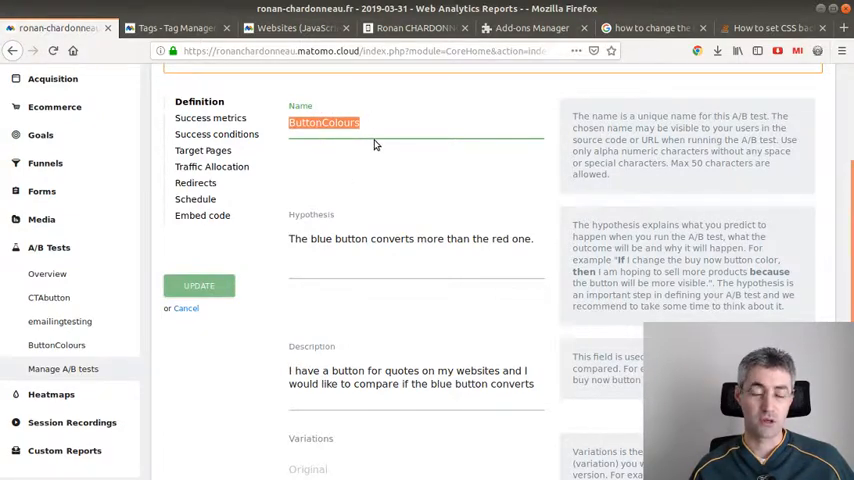
pyautogui.scroll(-3)
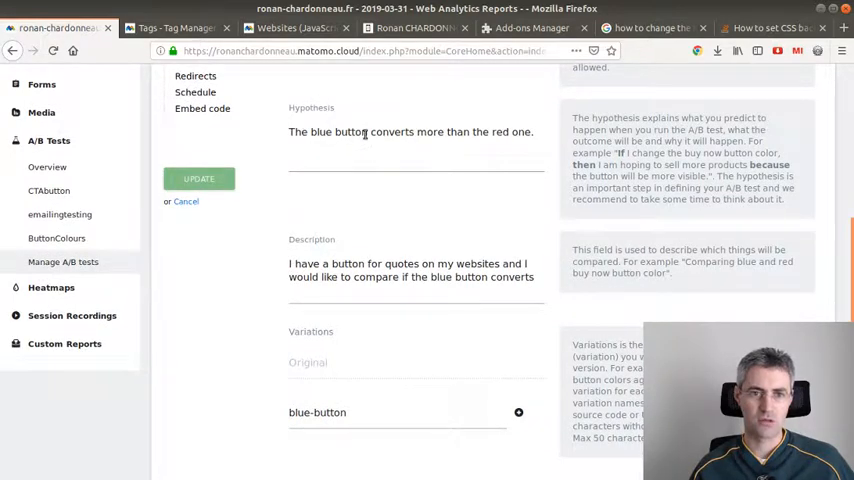
pyautogui.scroll(-3)
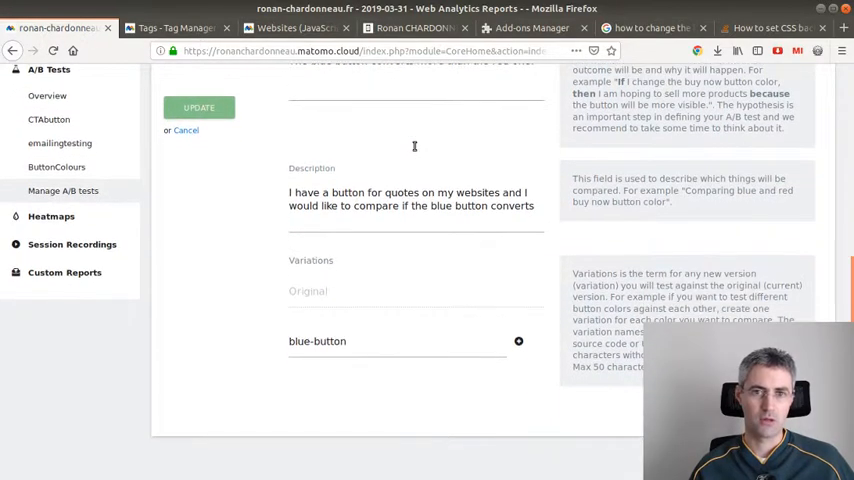
pyautogui.scroll(-3)
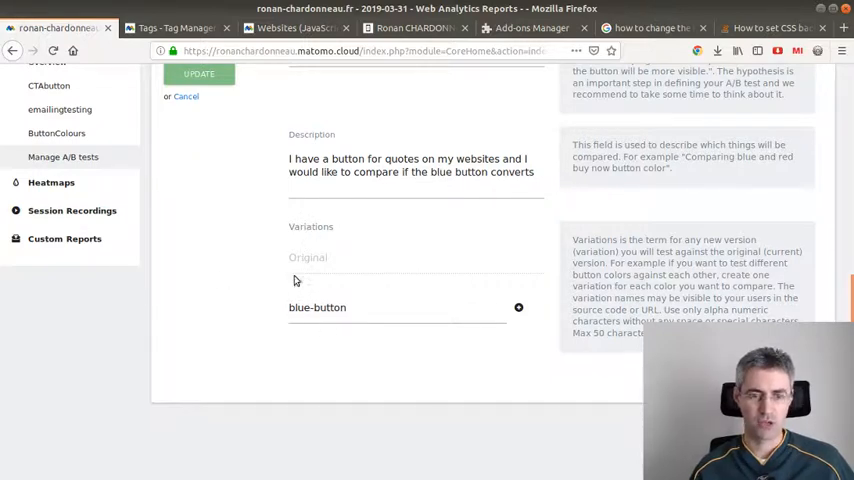
pyautogui.moveTo(516, 246)
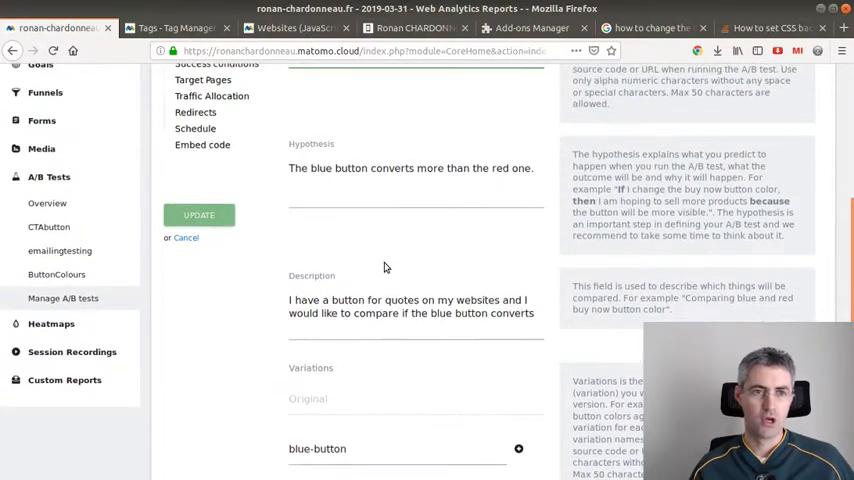
pyautogui.scroll(3)
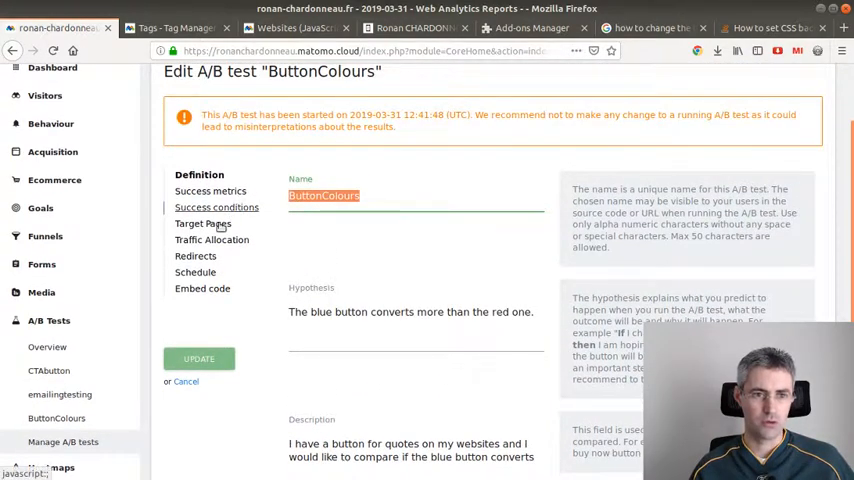
# Display the ButtonColours test's embed code for the Matomo JavaScript Tracker
pyautogui.click(202, 288)
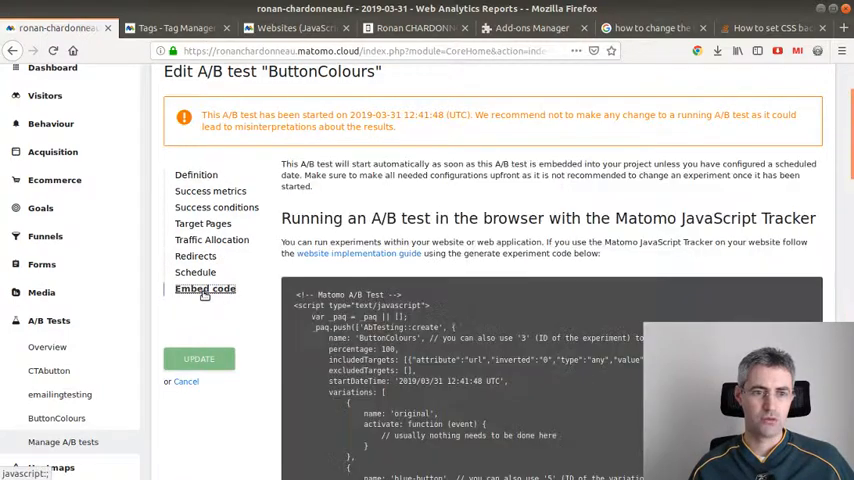
pyautogui.scroll(-3)
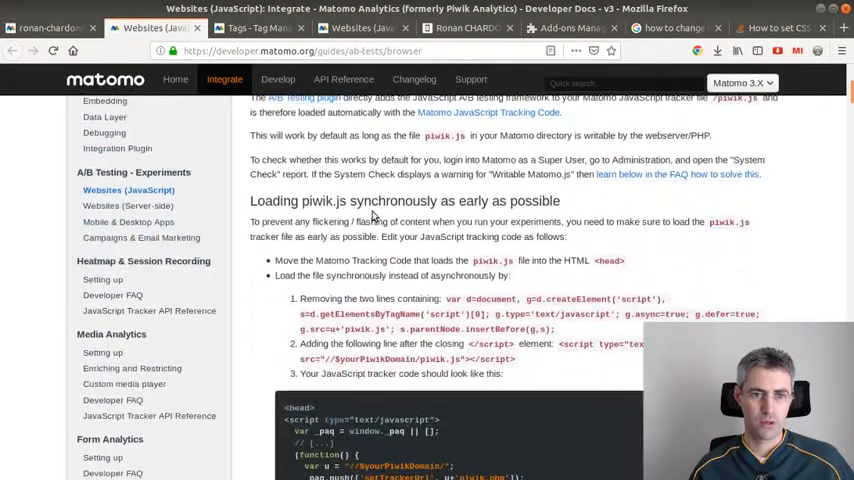
# Read the guide's section on embedding the A/B Testing framework and loading piwik.js synchronously
pyautogui.scroll(-3)
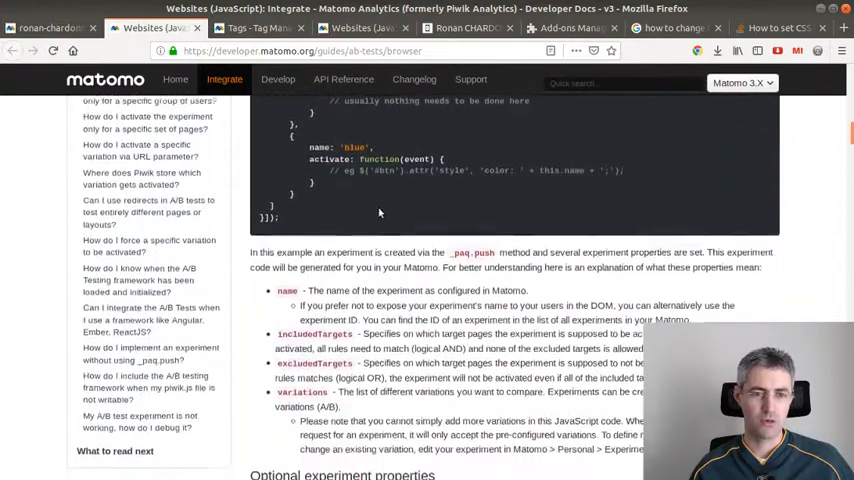
pyautogui.scroll(-3)
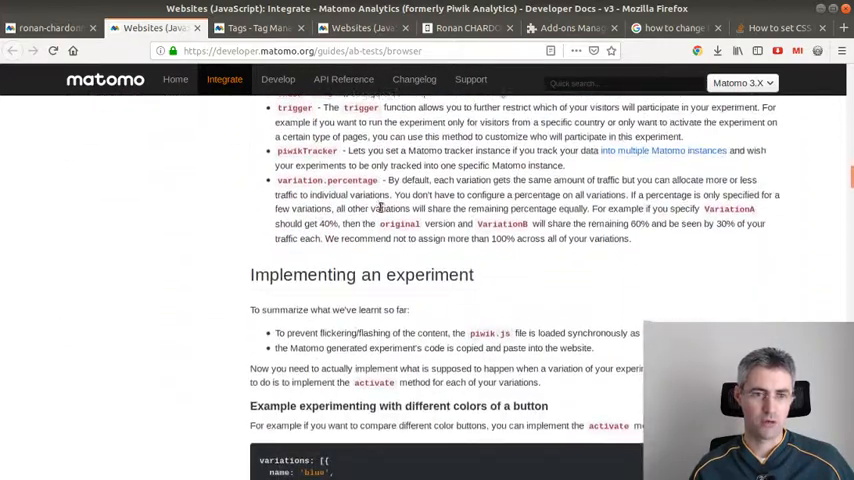
pyautogui.scroll(-3)
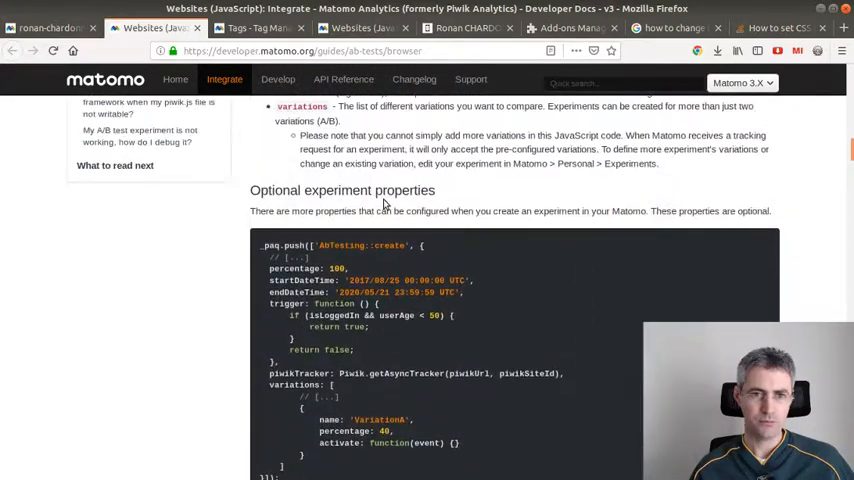
pyautogui.scroll(3)
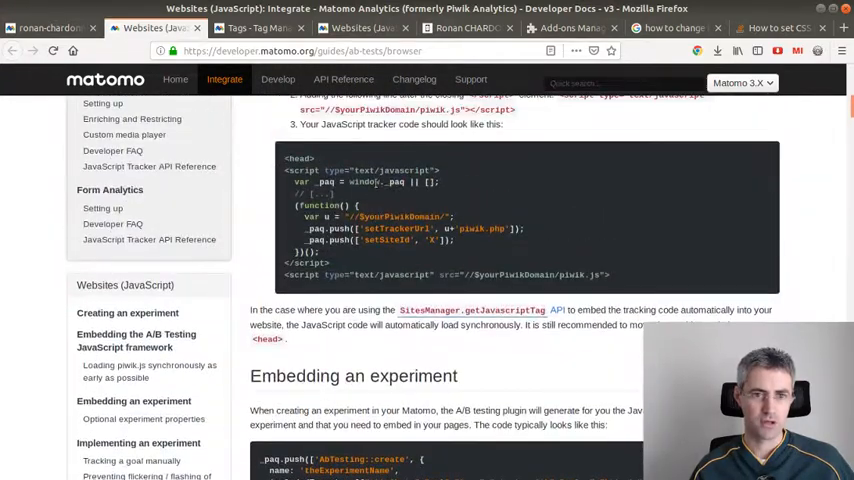
pyautogui.scroll(-3)
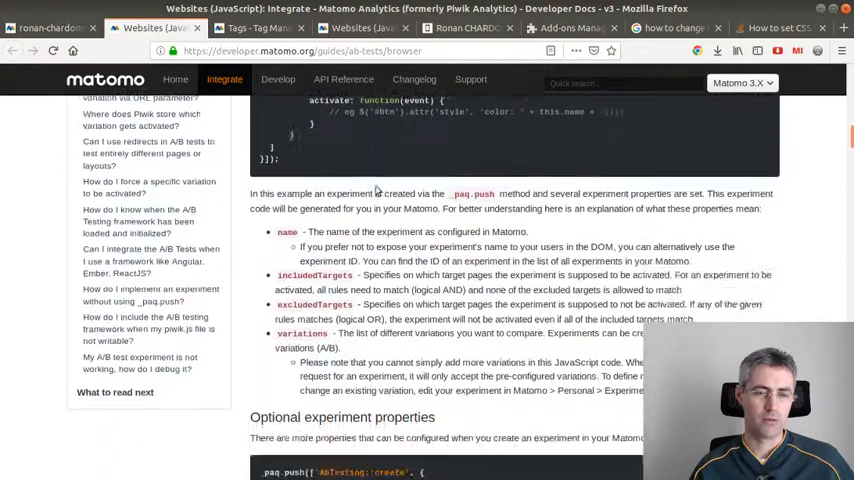
pyautogui.scroll(-3)
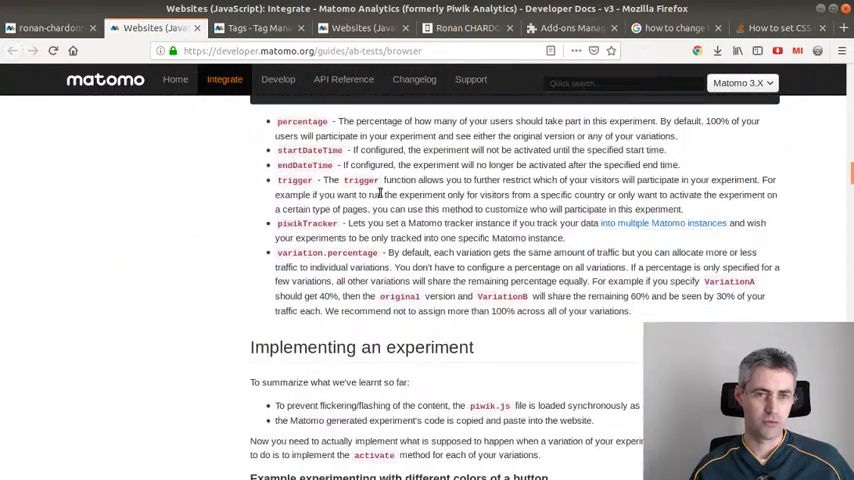
pyautogui.scroll(3)
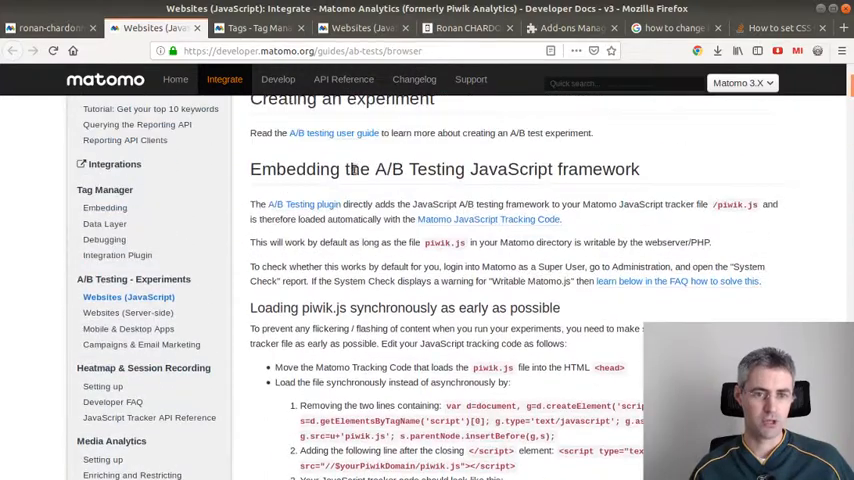
pyautogui.scroll(-3)
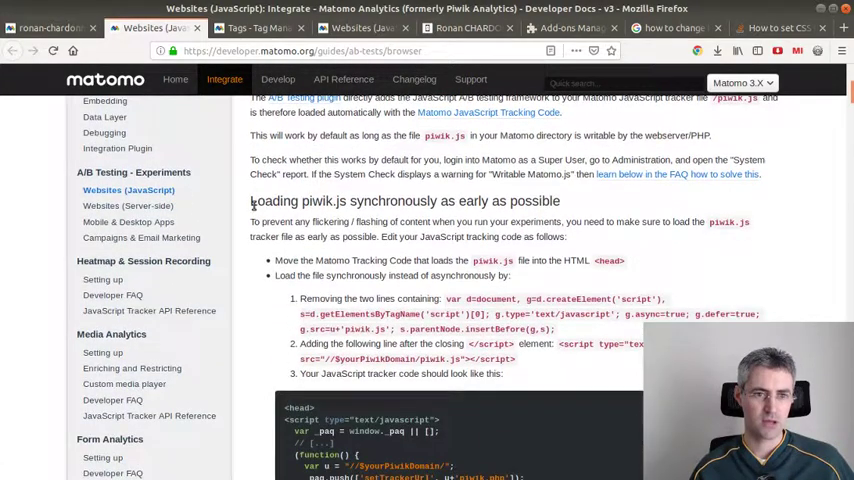
pyautogui.doubleClick(296, 200)
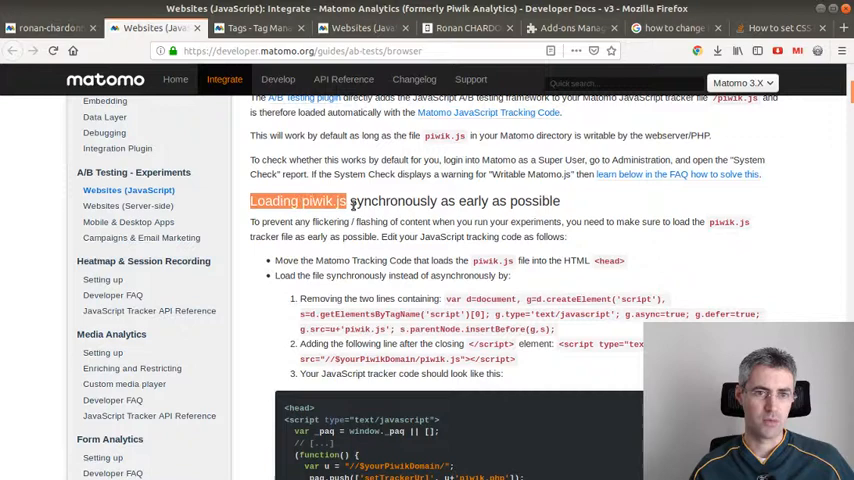
pyautogui.scroll(-3)
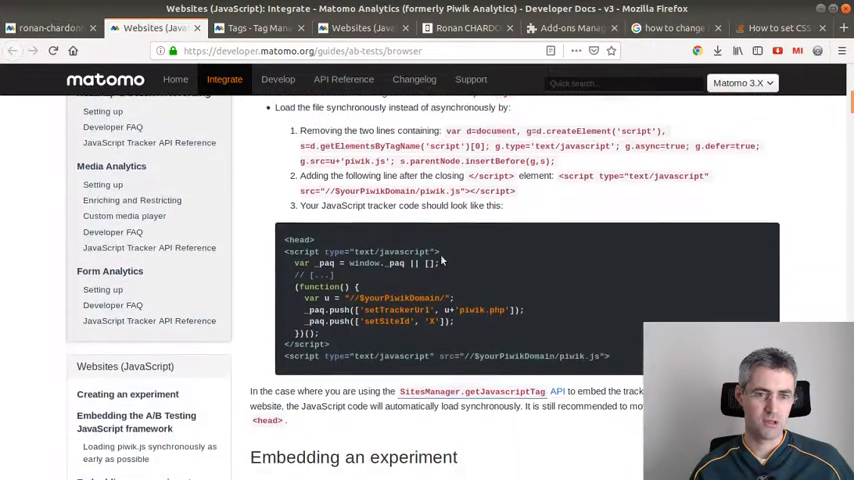
pyautogui.scroll(3)
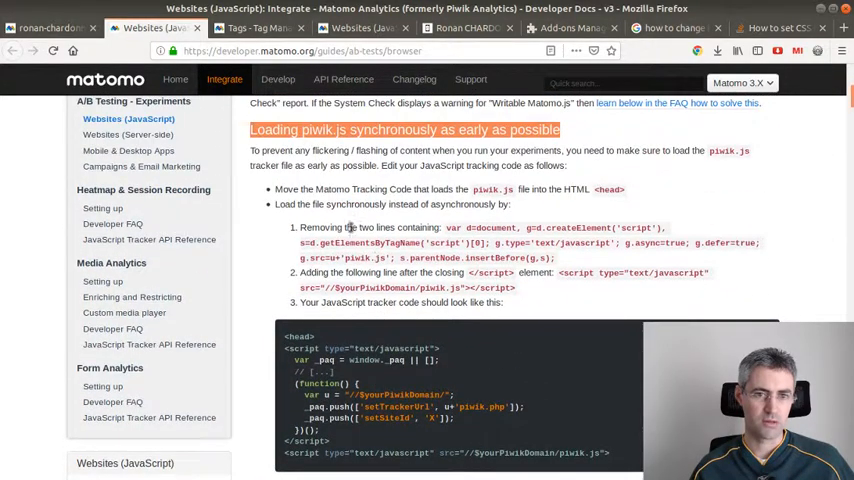
pyautogui.scroll(3)
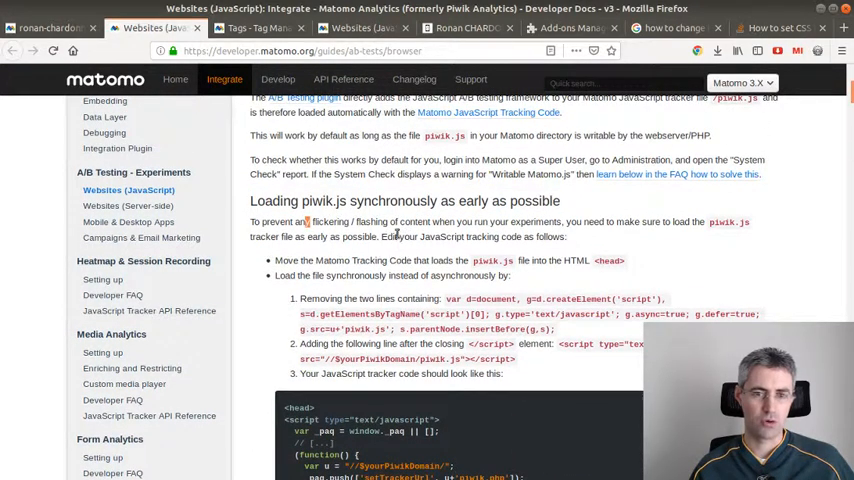
# Continue down to the implementation example giving each variation a different button colour
pyautogui.scroll(-3)
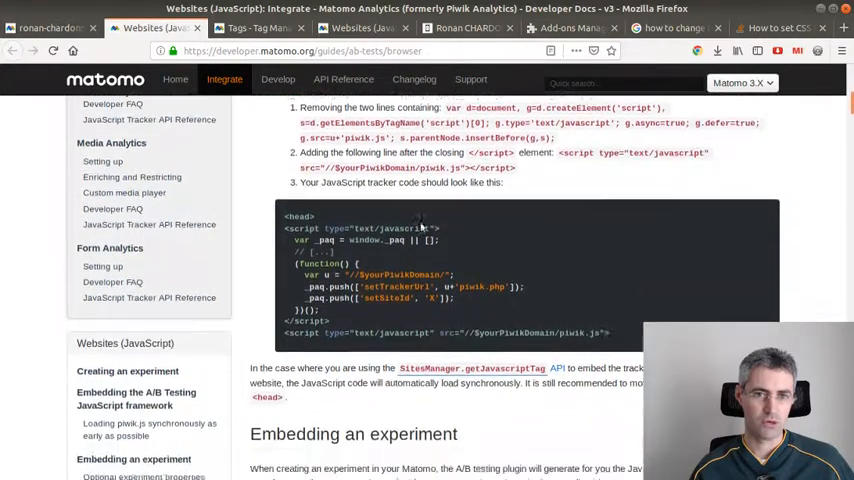
pyautogui.scroll(-3)
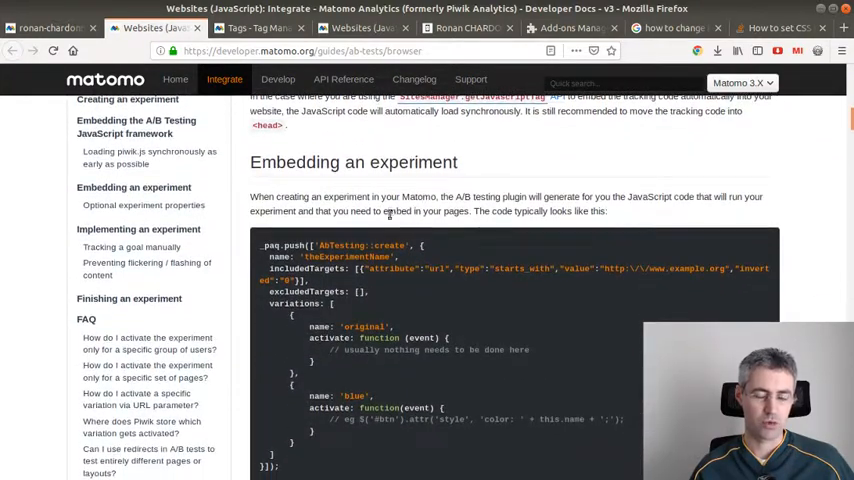
pyautogui.moveTo(370, 230)
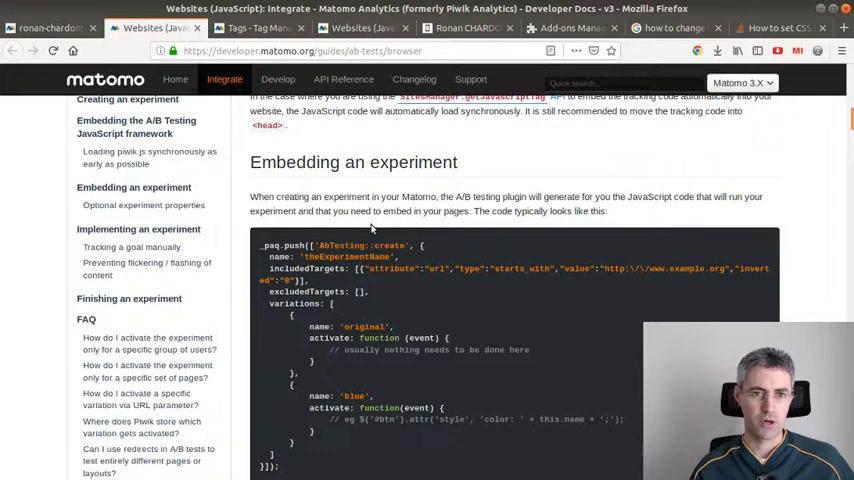
pyautogui.scroll(-3)
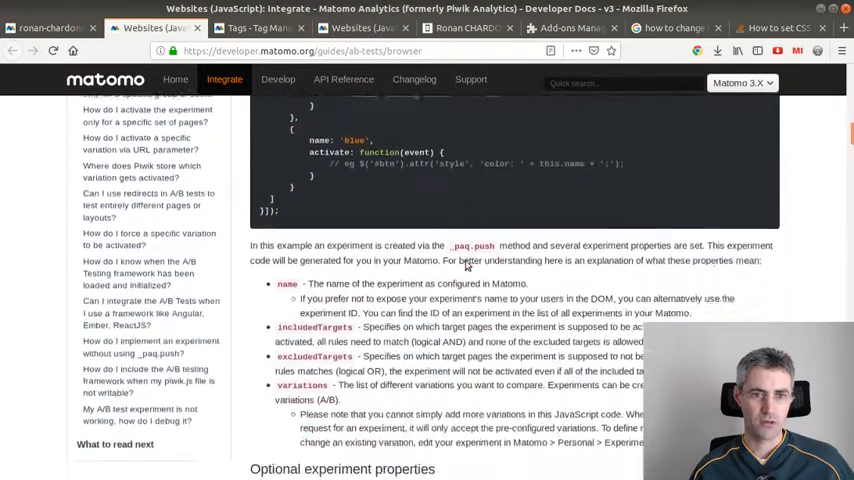
pyautogui.scroll(-3)
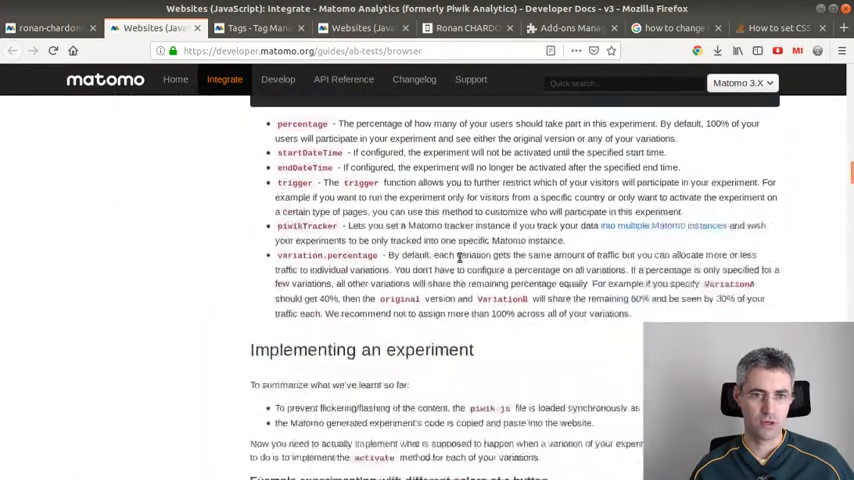
pyautogui.scroll(-3)
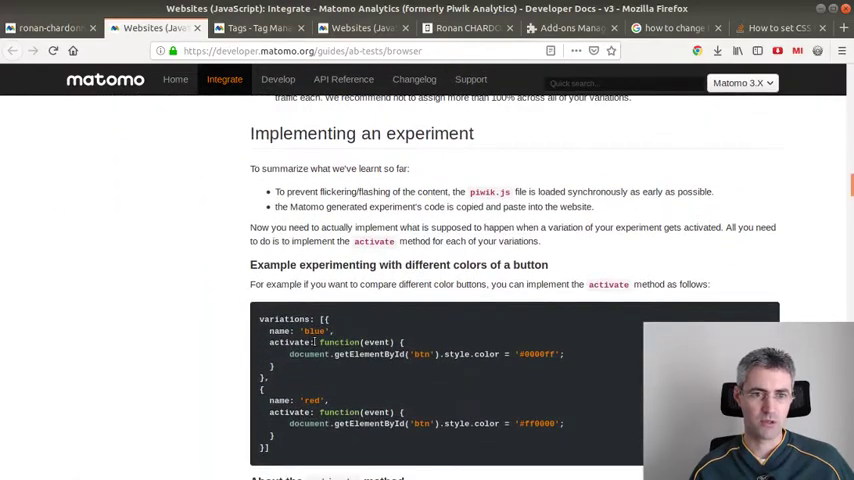
pyautogui.moveTo(260, 318); pyautogui.dragTo(280, 342)
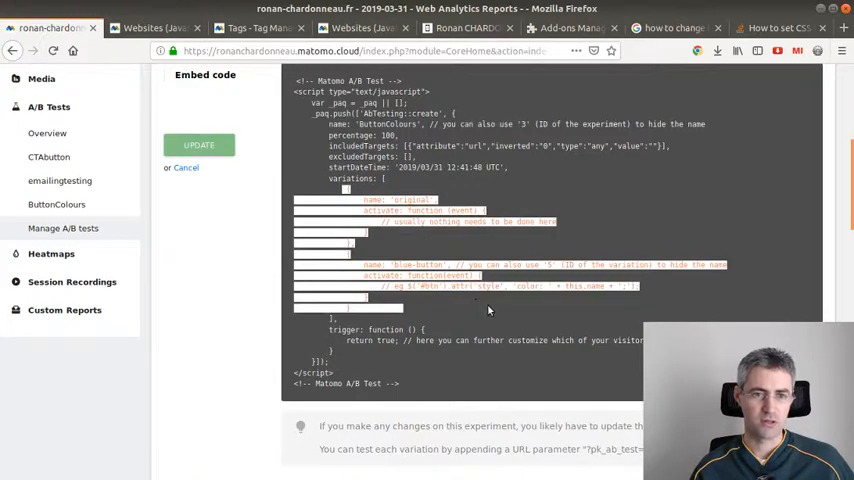
pyautogui.scroll(3)
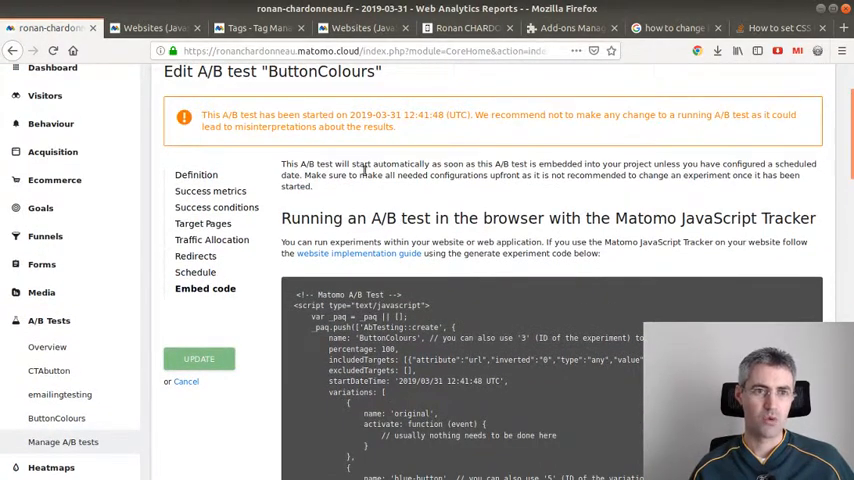
pyautogui.click(258, 28)
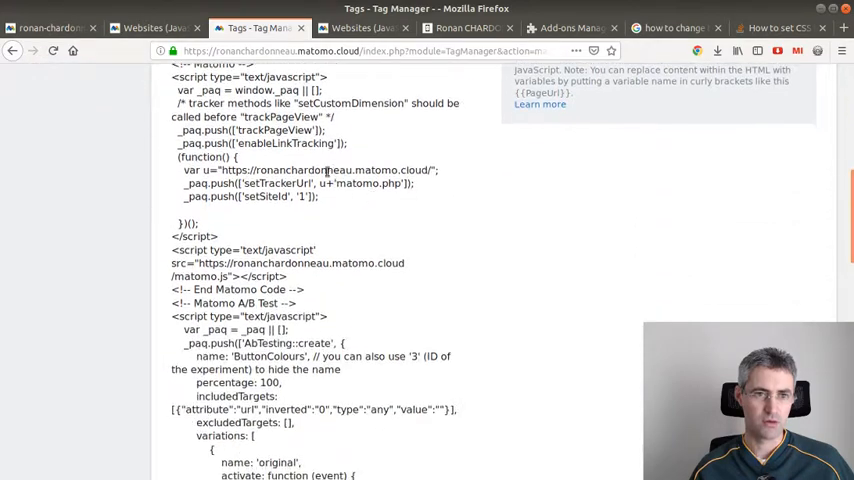
pyautogui.scroll(3)
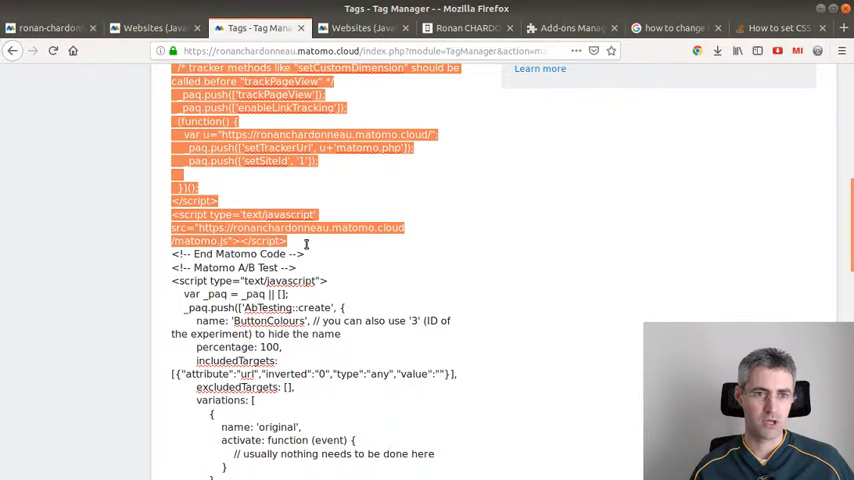
pyautogui.scroll(-3)
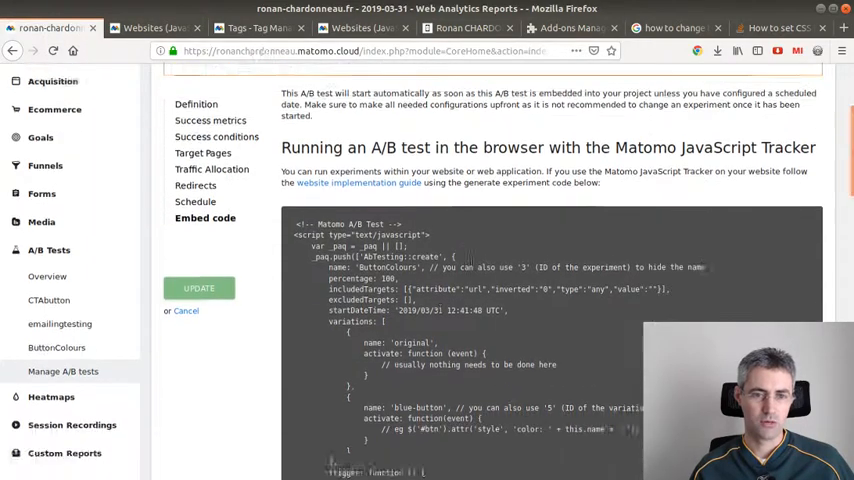
pyautogui.scroll(-3)
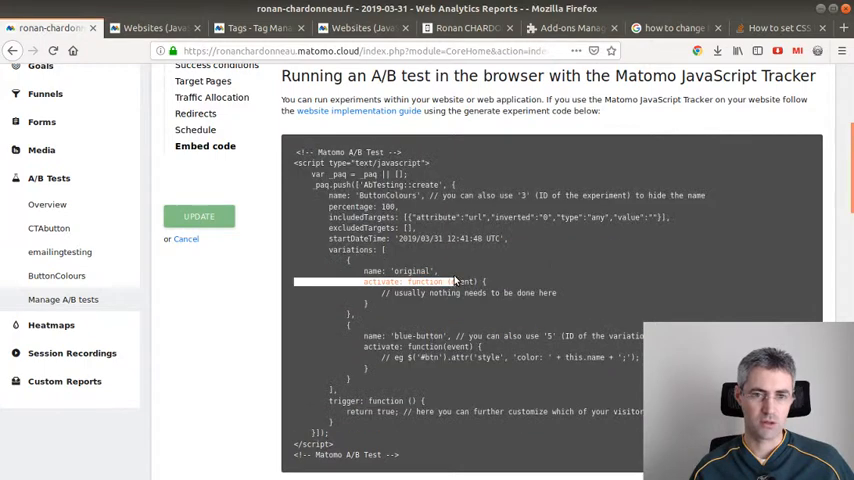
pyautogui.scroll(-3)
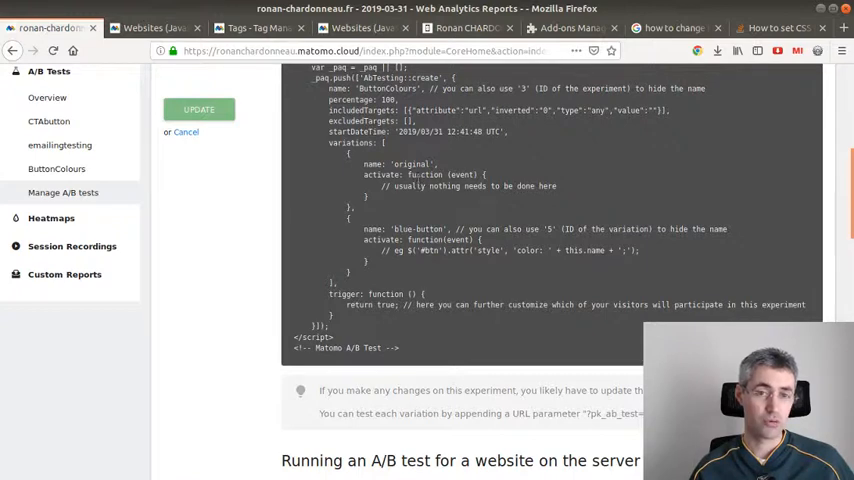
pyautogui.moveTo(420, 182)
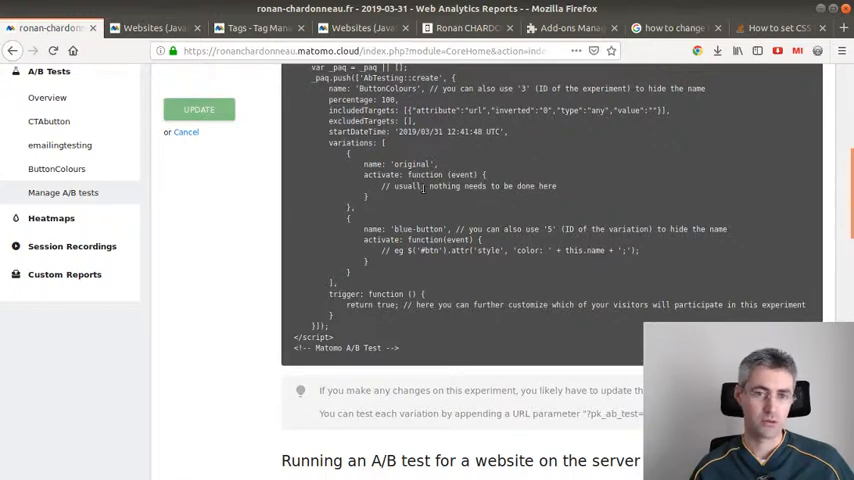
pyautogui.scroll(-3)
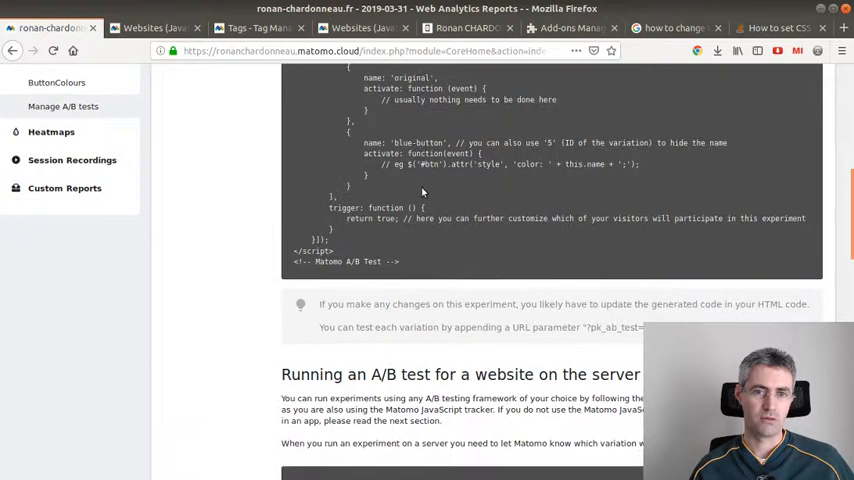
pyautogui.scroll(-3)
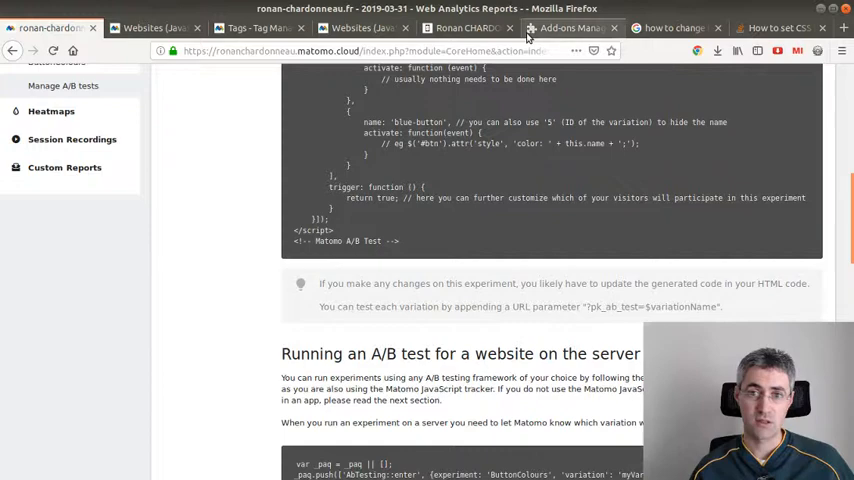
pyautogui.click(466, 28)
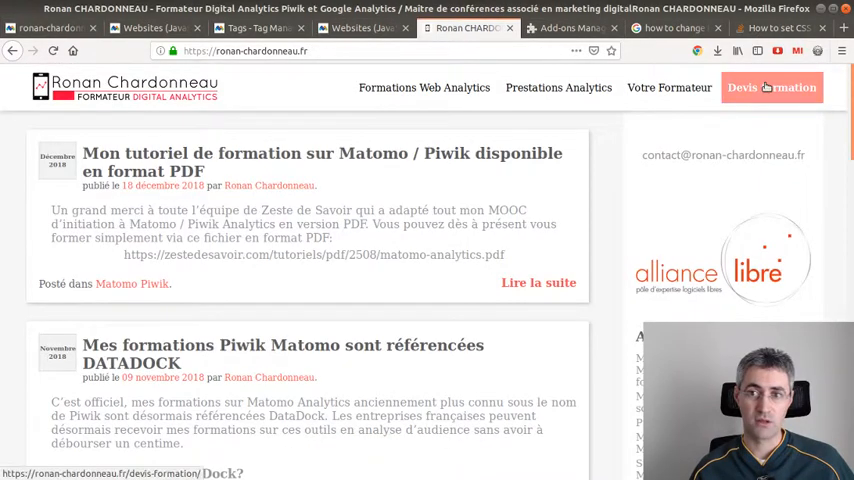
pyautogui.scroll(3)
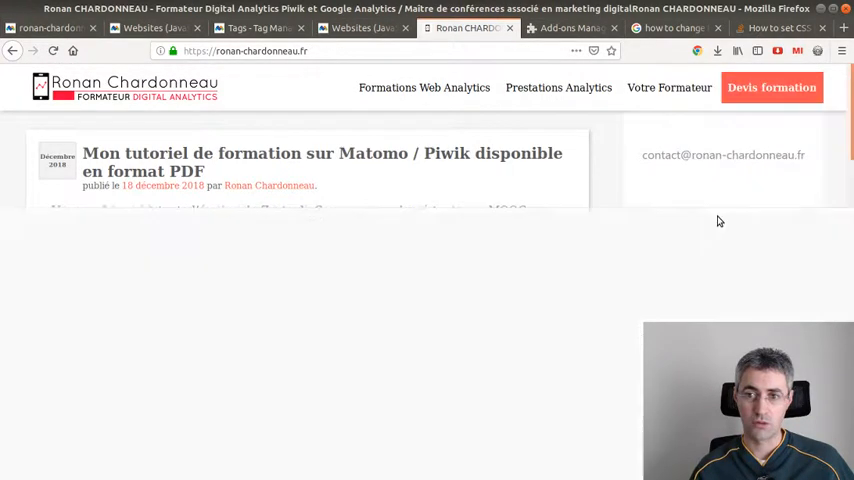
pyautogui.press('F12')
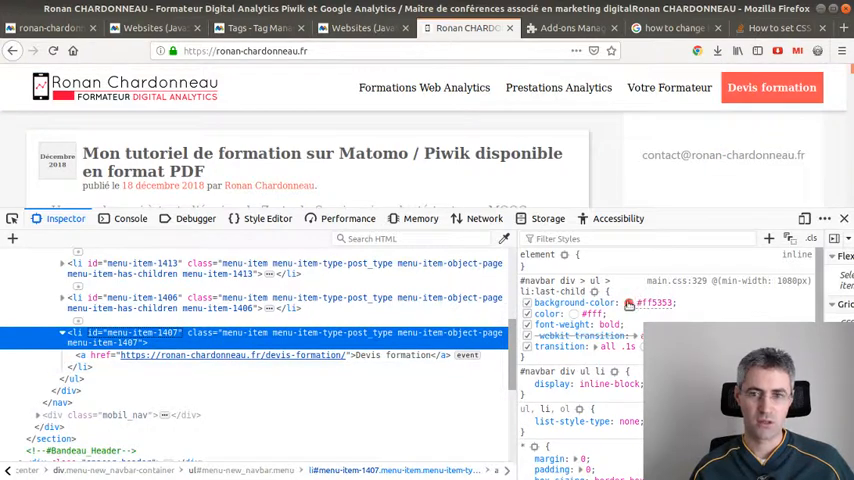
pyautogui.click(630, 304)
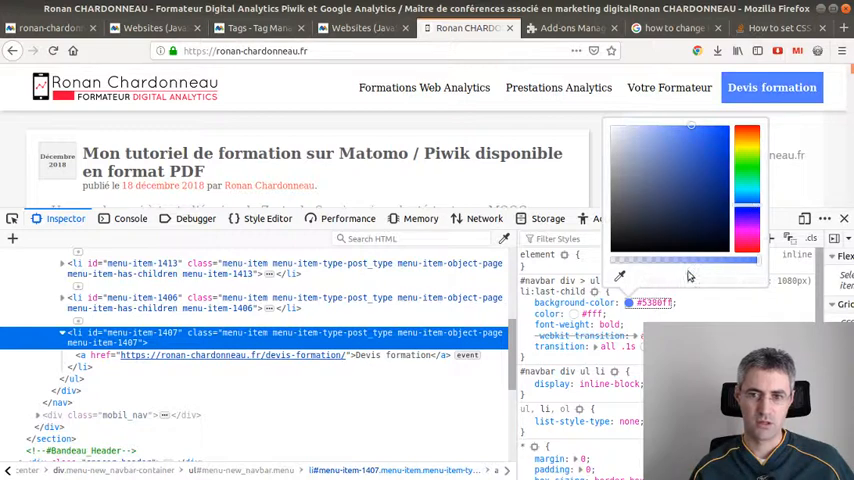
pyautogui.moveTo(540, 180)
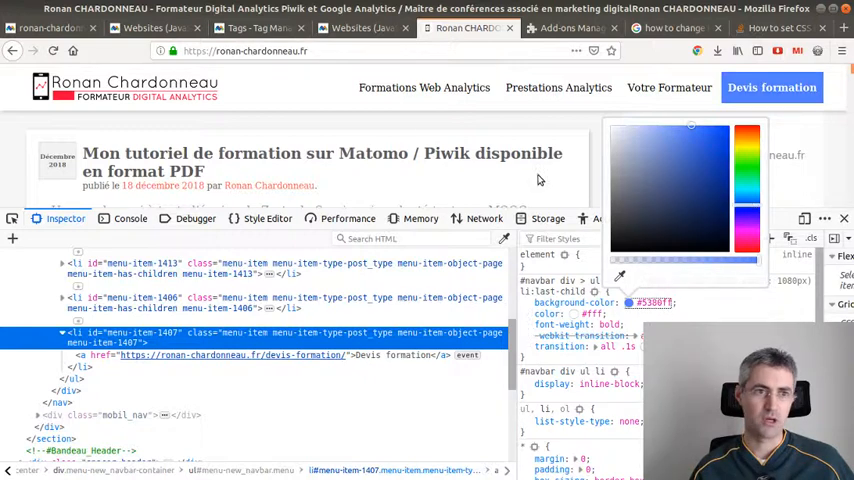
pyautogui.click(360, 28)
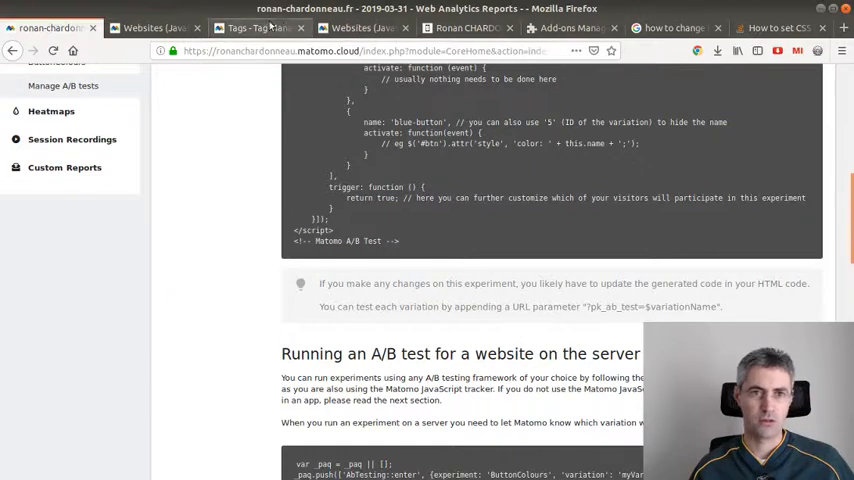
# In the developer docs, reach the button colour example and select its 'btn' element id
pyautogui.click(150, 28)
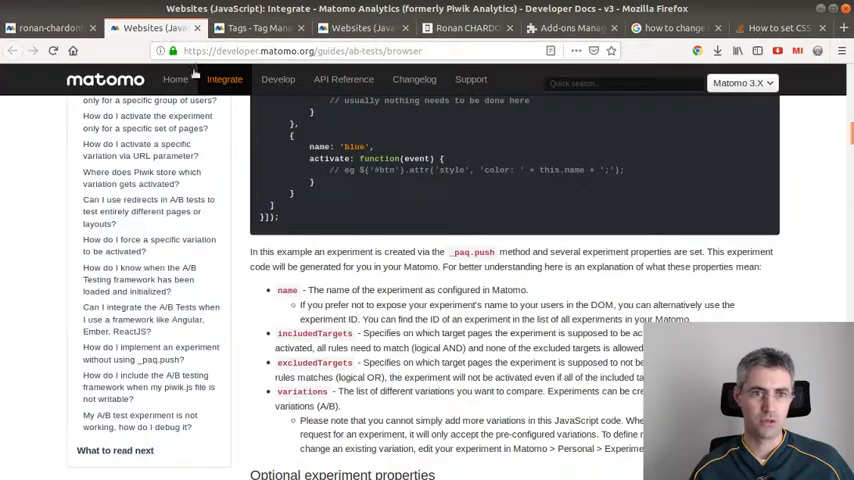
pyautogui.scroll(-3)
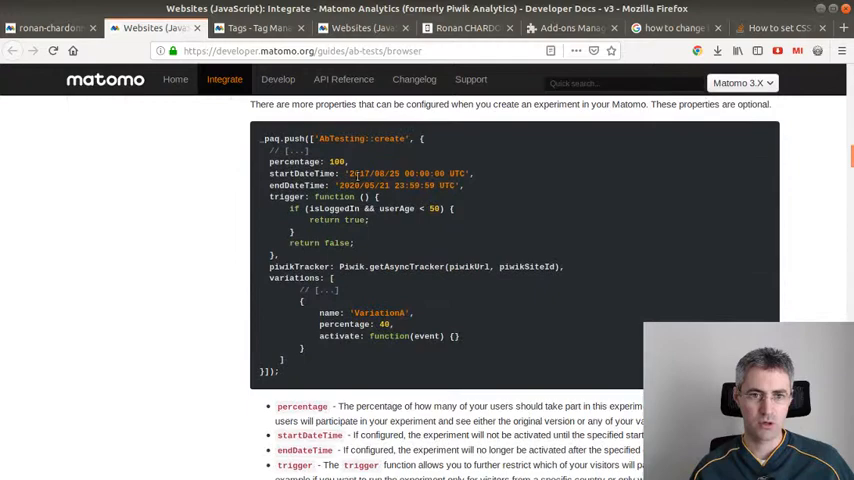
pyautogui.scroll(-3)
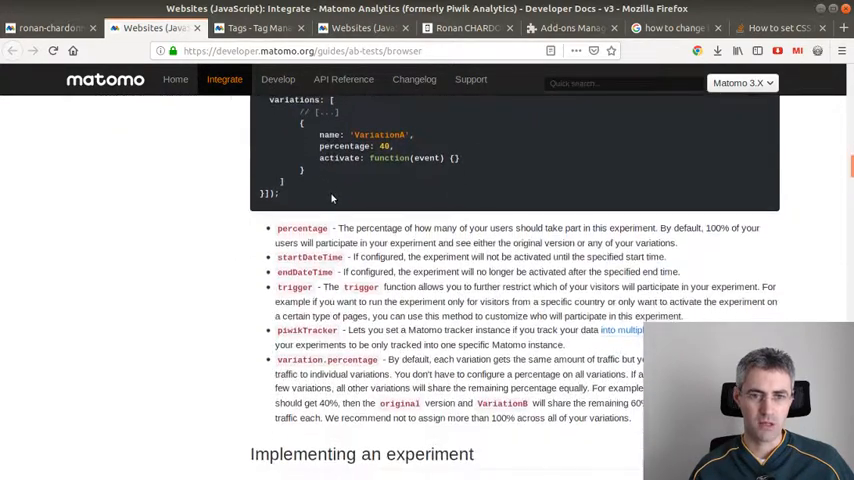
pyautogui.scroll(-3)
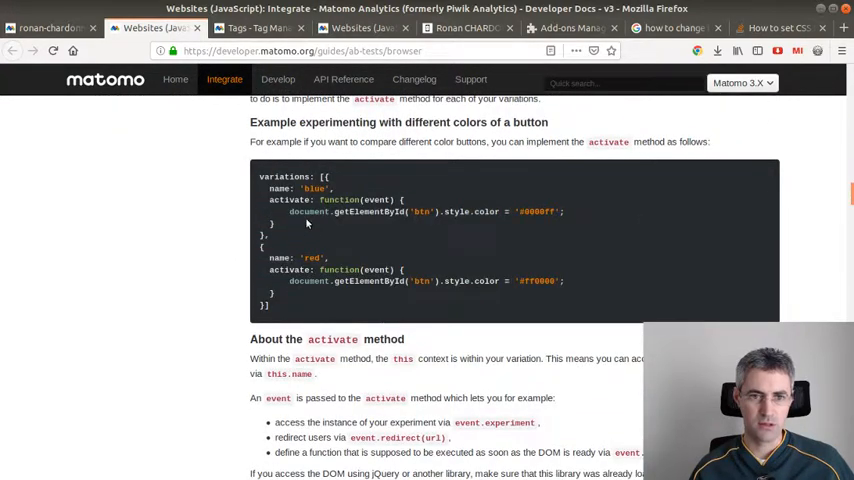
pyautogui.doubleClick(308, 212)
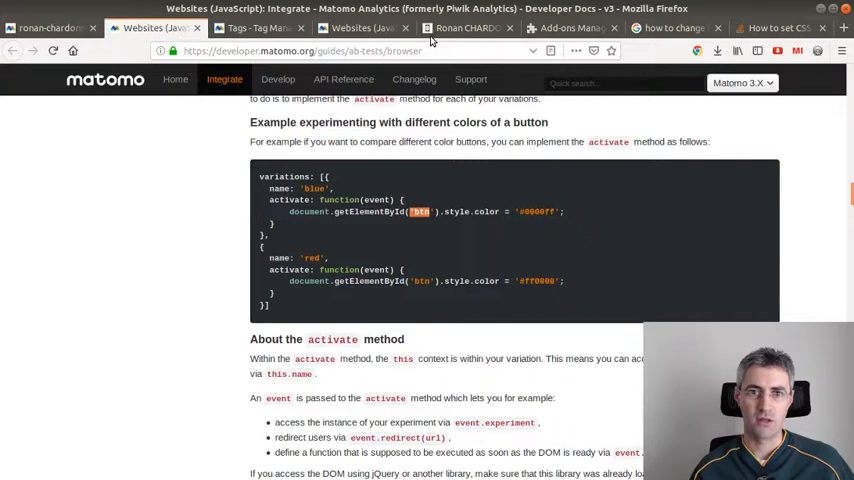
# Check the website's menu markup in the inspector, then return to the button colour example
pyautogui.click(468, 28)
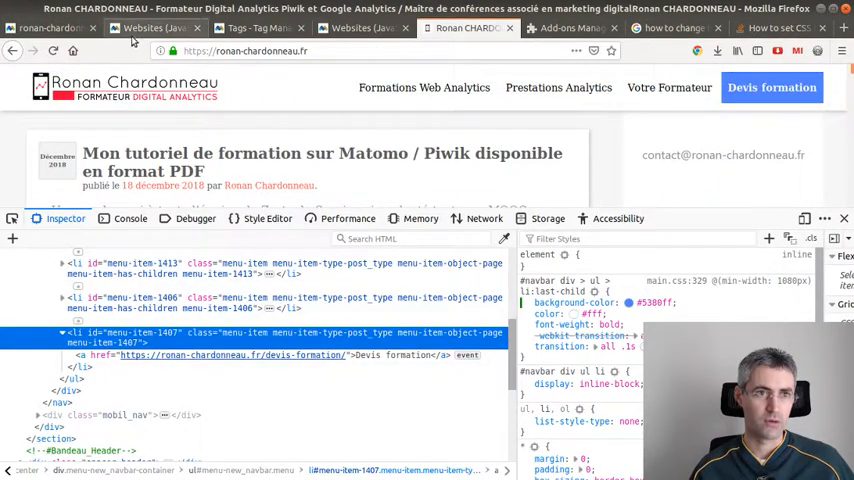
pyautogui.click(150, 28)
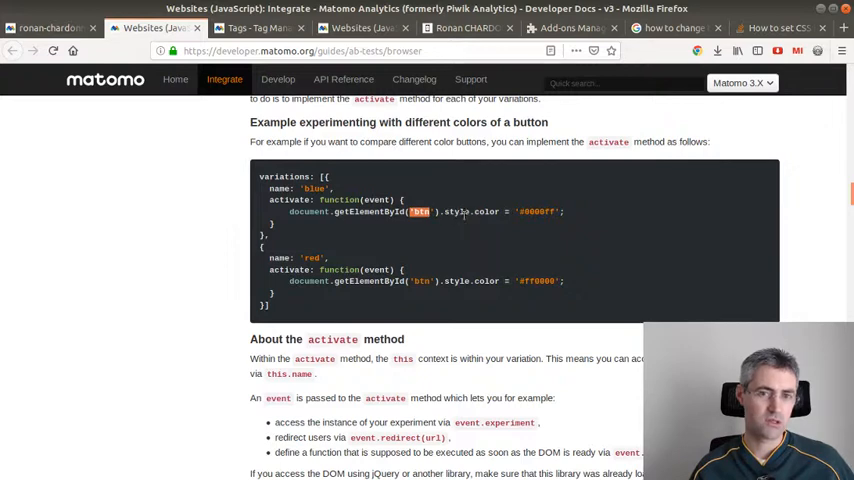
pyautogui.moveTo(490, 212)
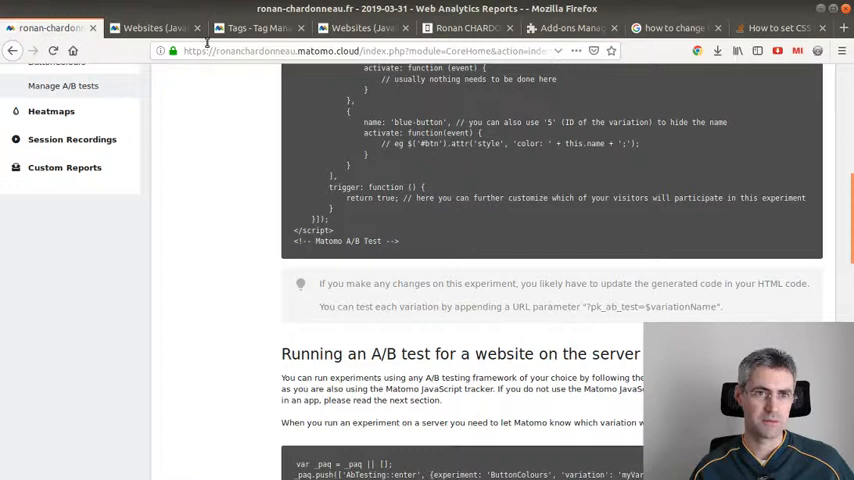
# Look up JavaScript background colour, then select the tag's blue-button backgroundColor statement for menu item 1407
pyautogui.click(256, 28)
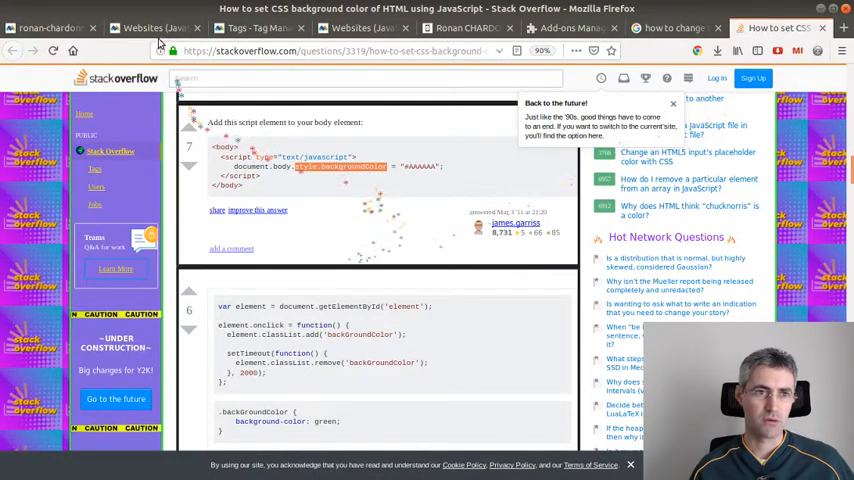
pyautogui.click(50, 28)
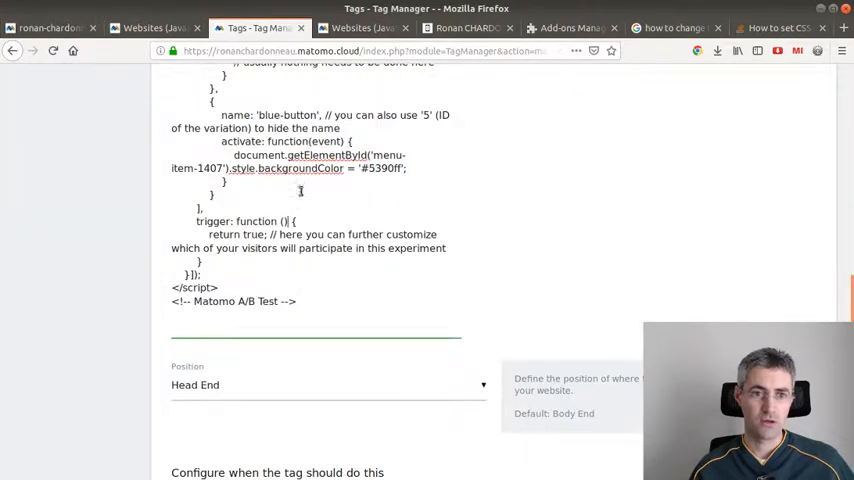
pyautogui.doubleClick(242, 156)
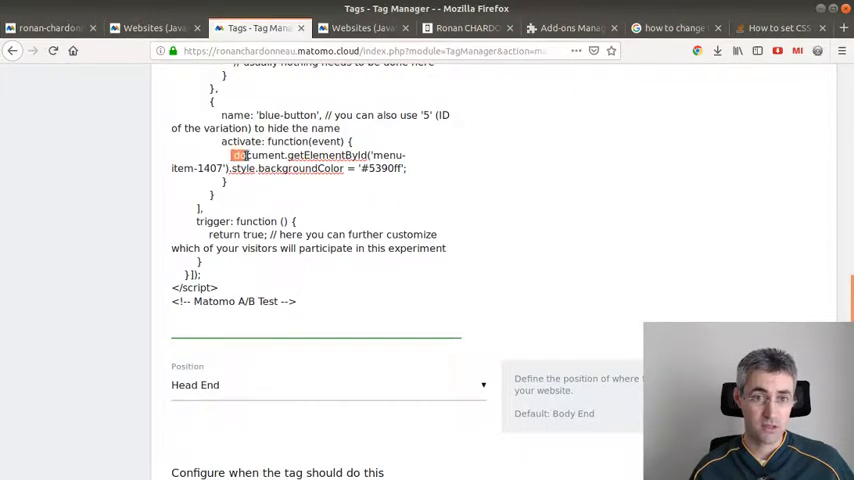
pyautogui.moveTo(236, 156); pyautogui.dragTo(404, 168)
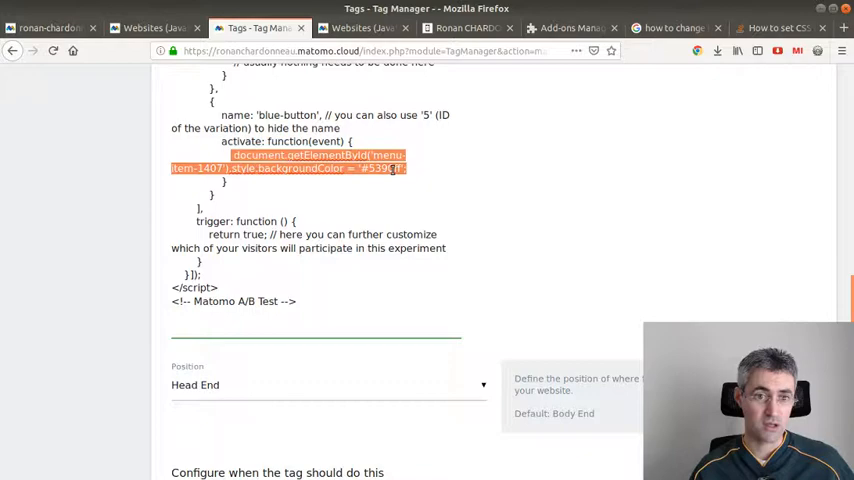
pyautogui.scroll(3)
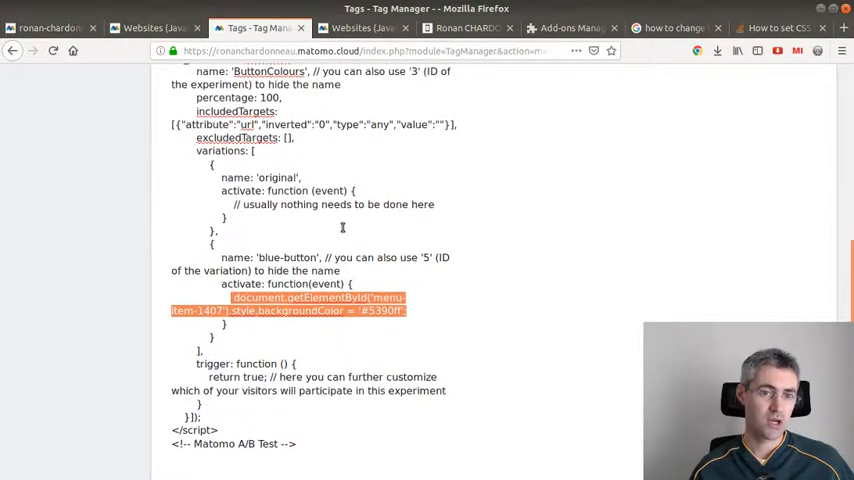
# Compare with the ButtonColours embed code, then return to the Matomo Analytics with A/B Testing tag
pyautogui.click(44, 28)
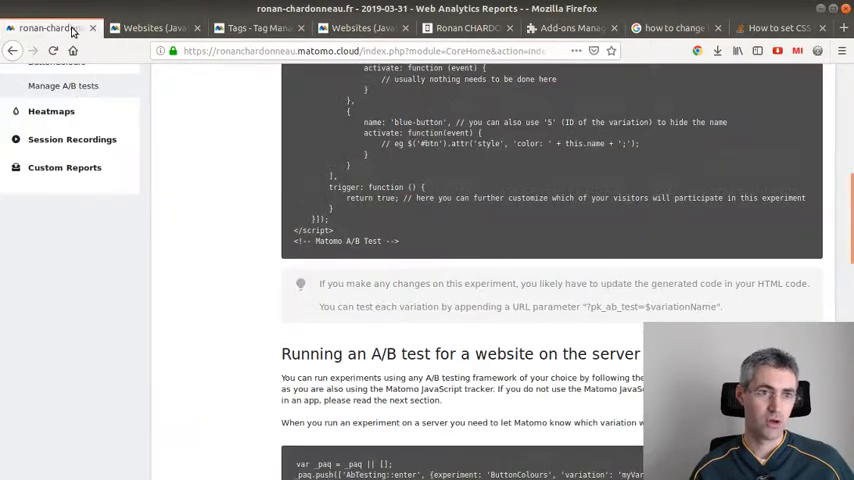
pyautogui.scroll(3)
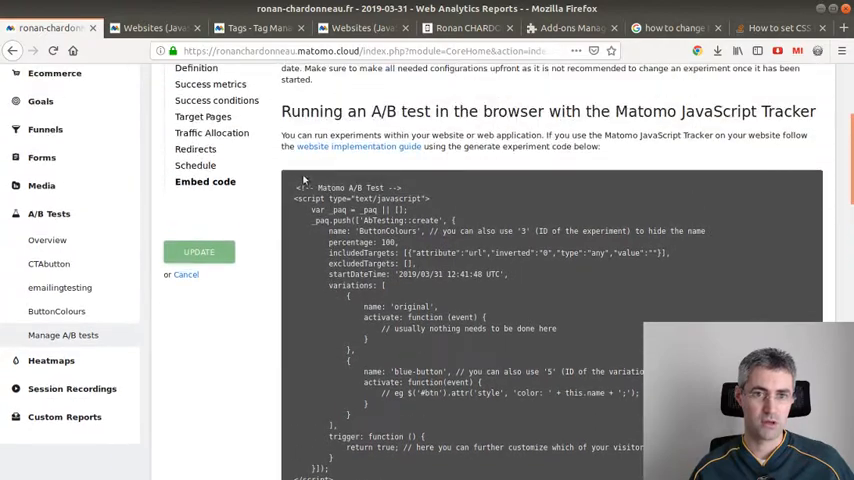
pyautogui.scroll(-3)
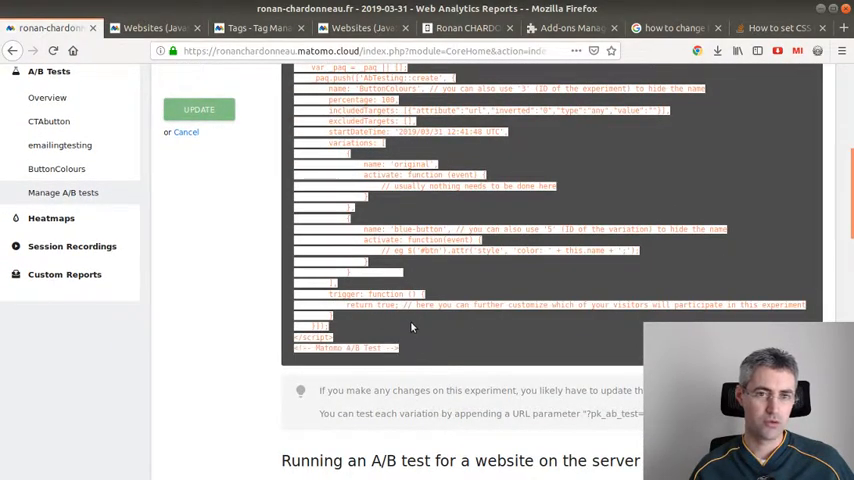
pyautogui.scroll(3)
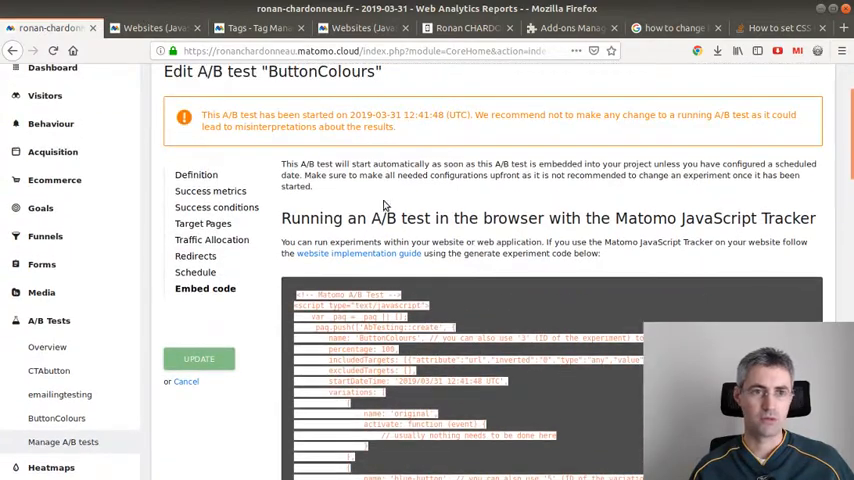
pyautogui.click(258, 28)
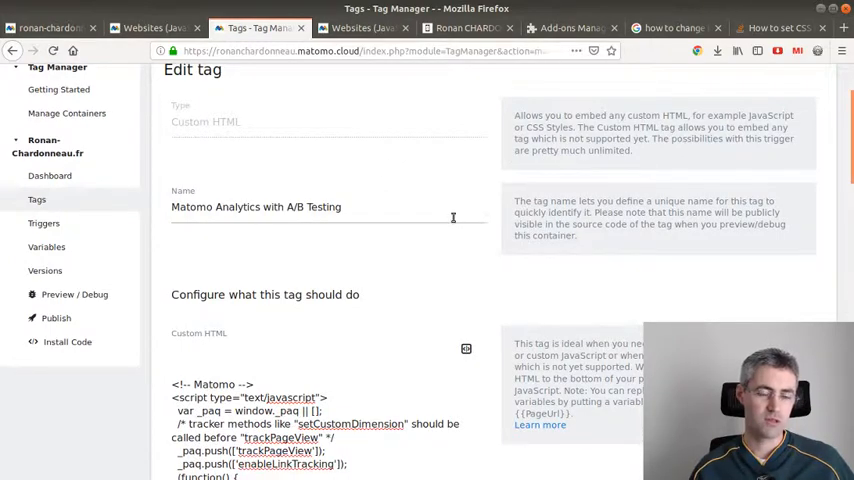
# Review the tag's Custom HTML experiment code and Pageview trigger, then start a new private Firefox window
pyautogui.scroll(-3)
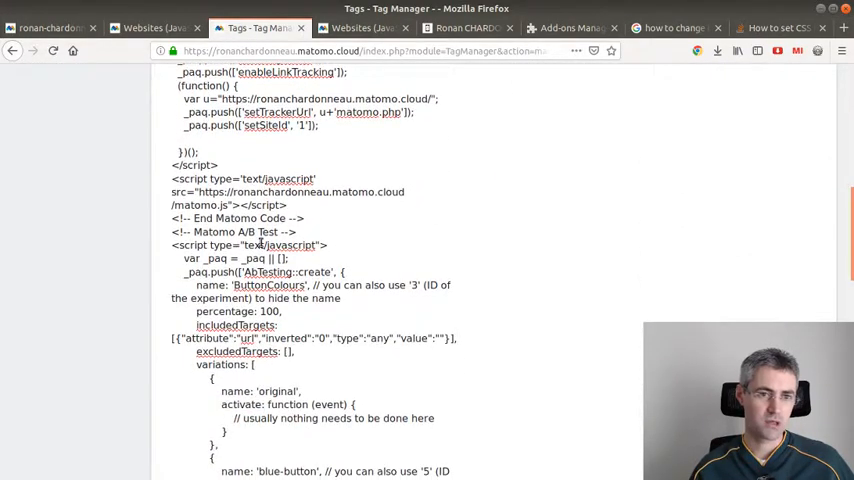
pyautogui.scroll(-3)
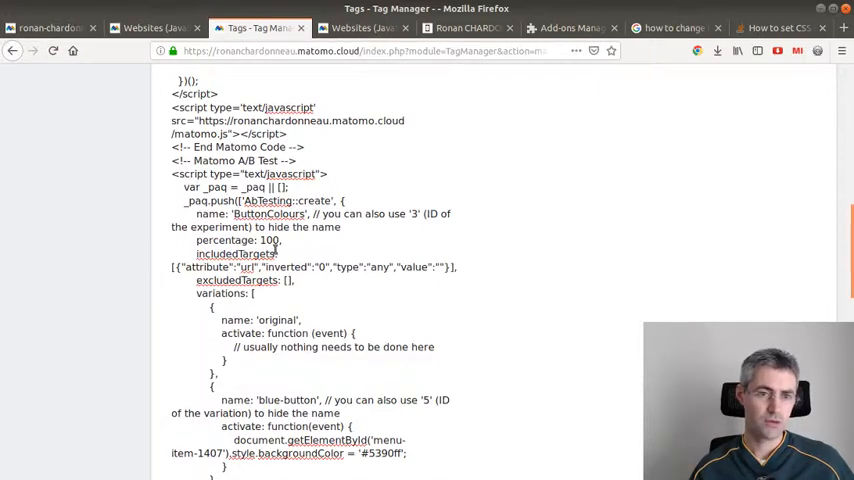
pyautogui.scroll(-3)
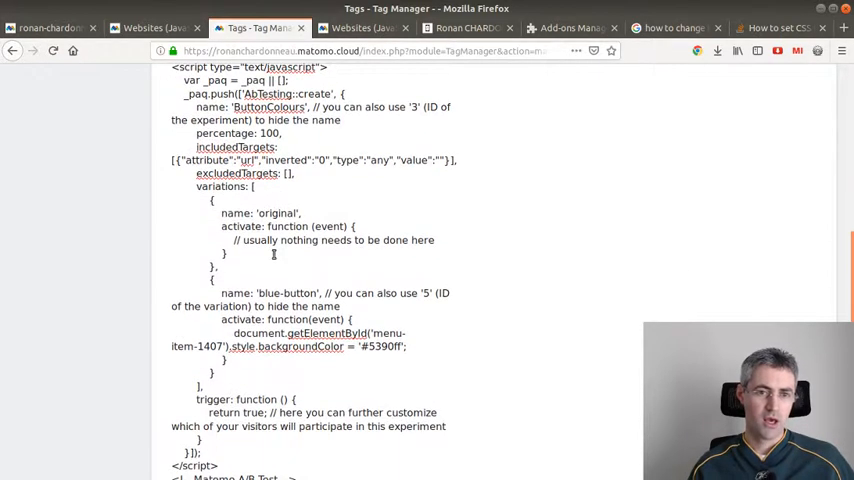
pyautogui.scroll(-3)
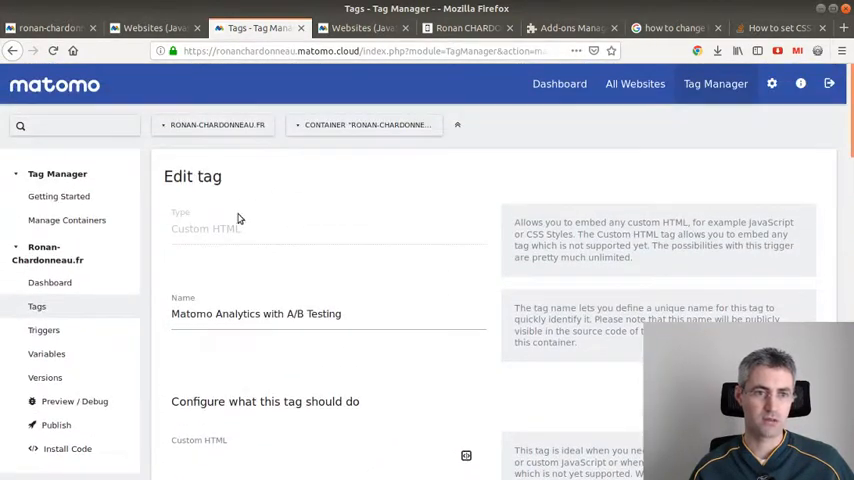
pyautogui.scroll(-3)
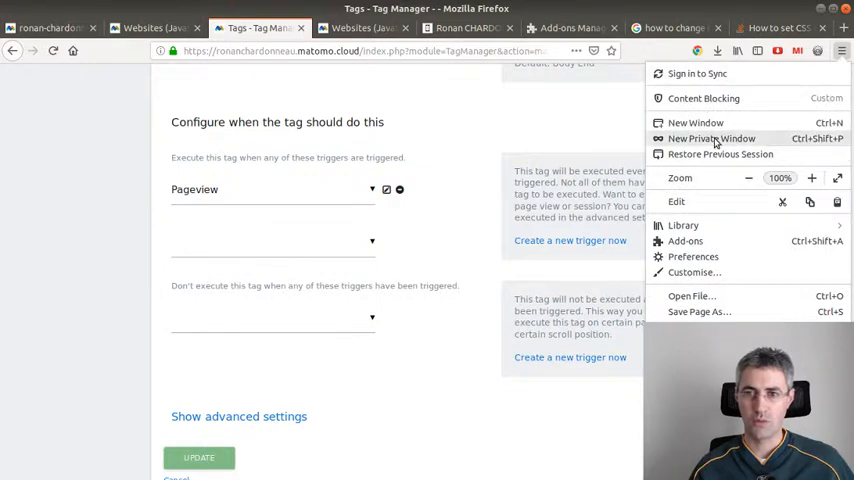
pyautogui.click(712, 138)
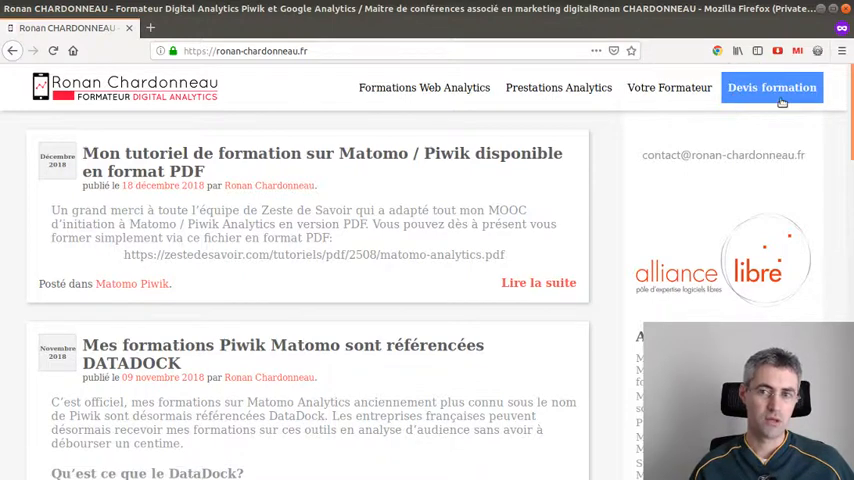
pyautogui.moveTo(772, 88)
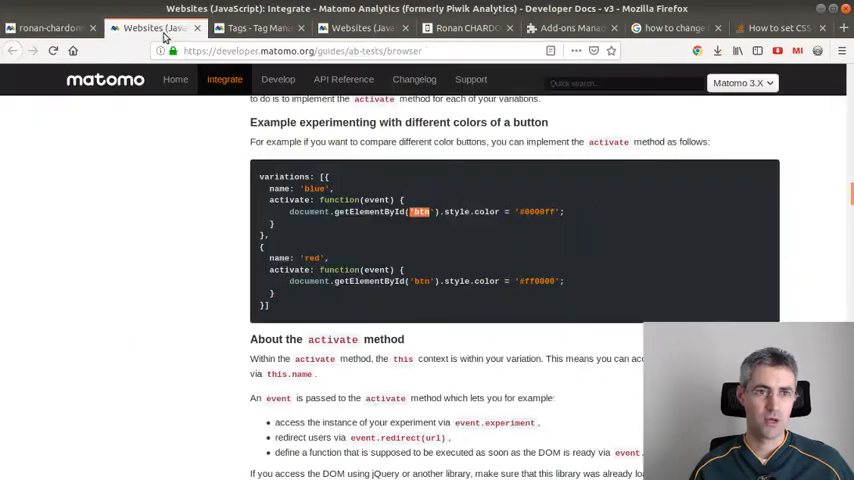
# Recheck the docs on loading piwik.js synchronously while ronan-chardonneau.fr loads in the private window
pyautogui.scroll(3)
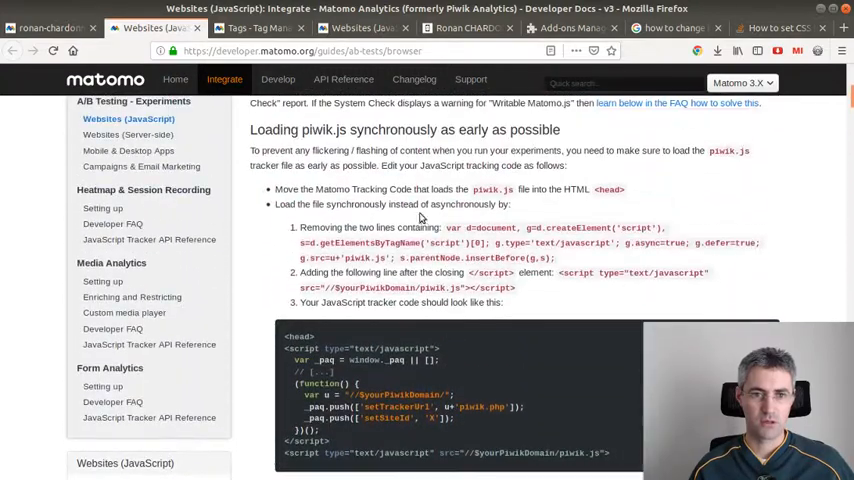
pyautogui.scroll(-3)
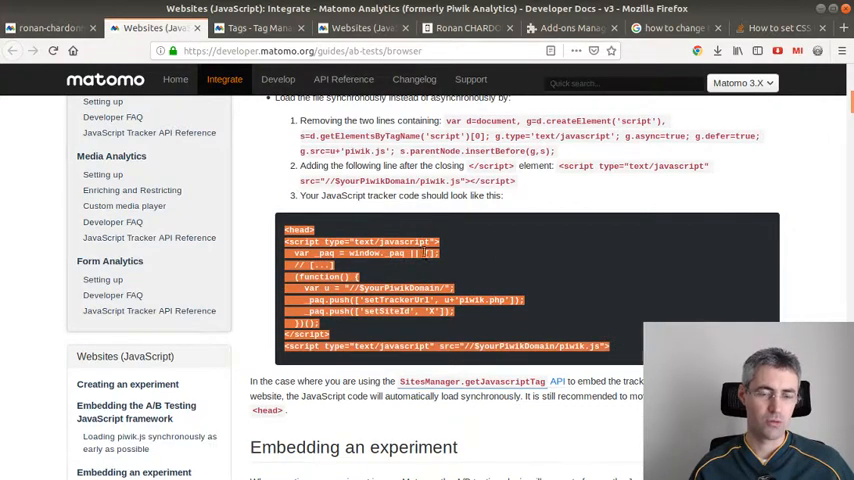
pyautogui.scroll(-3)
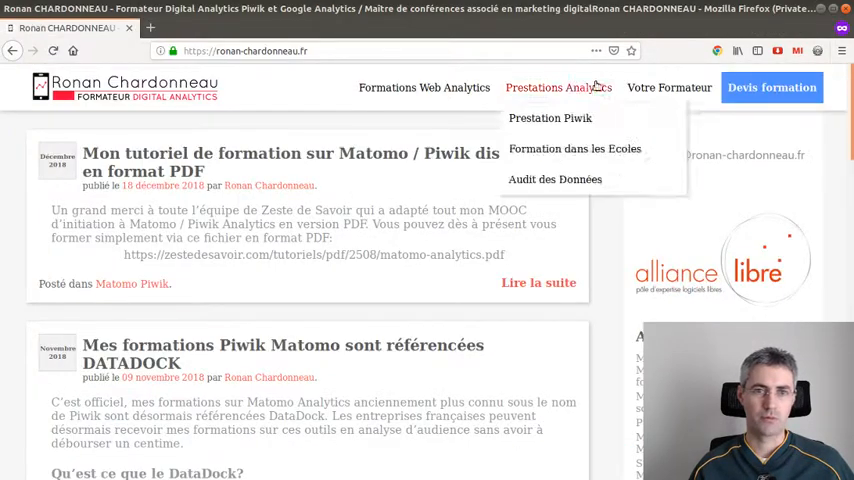
pyautogui.moveTo(772, 88)
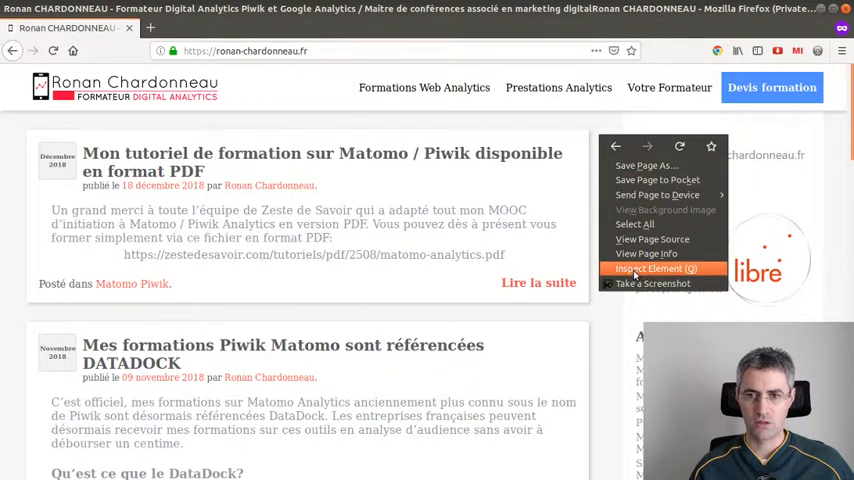
# In the Storage inspector, examine the site's SERVERID session cookie and Matomo _pk_id visitor cookie
pyautogui.click(656, 268)
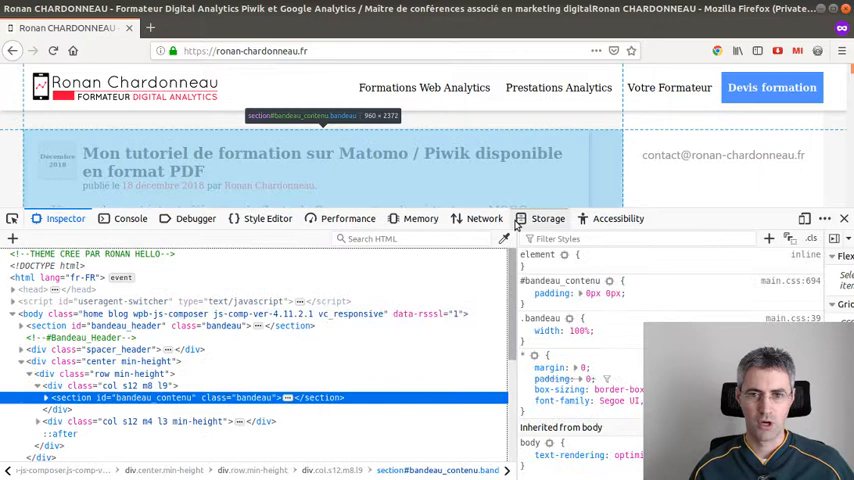
pyautogui.click(548, 218)
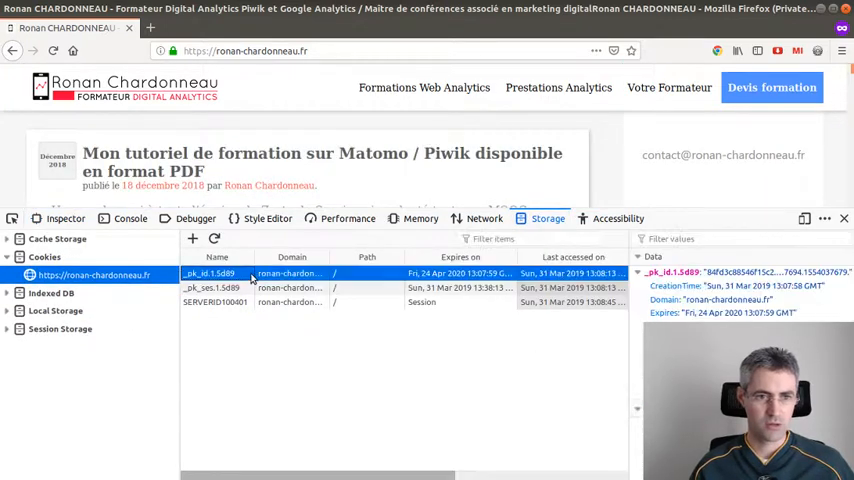
pyautogui.click(216, 302)
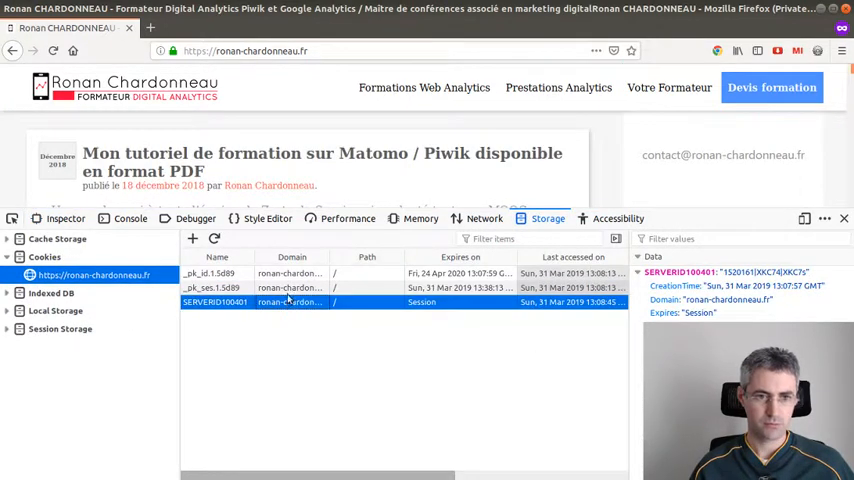
pyautogui.rightClick(210, 272)
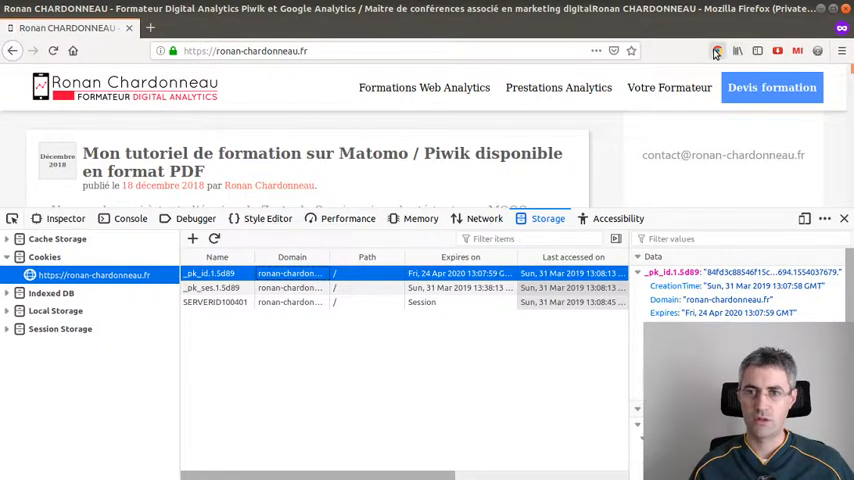
pyautogui.click(716, 52)
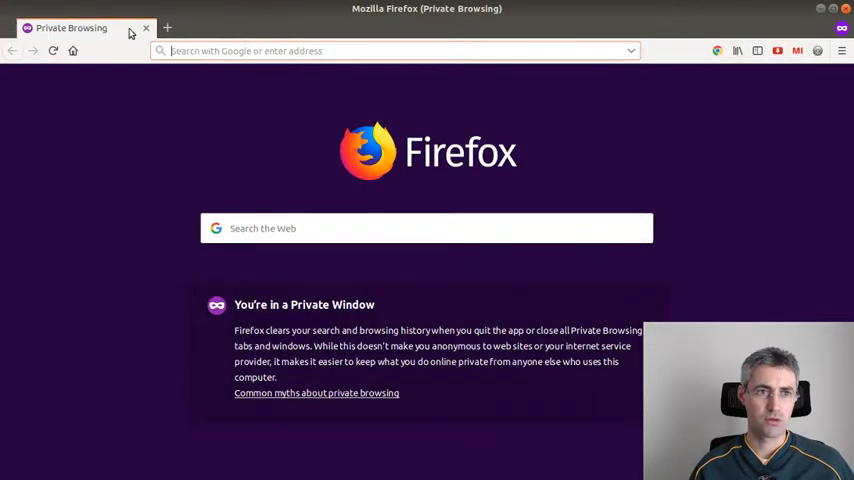
# Pose as another browser via the User-Agent Switcher and reload the Ronan Chardonneau site in the private window
pyautogui.click(716, 52)
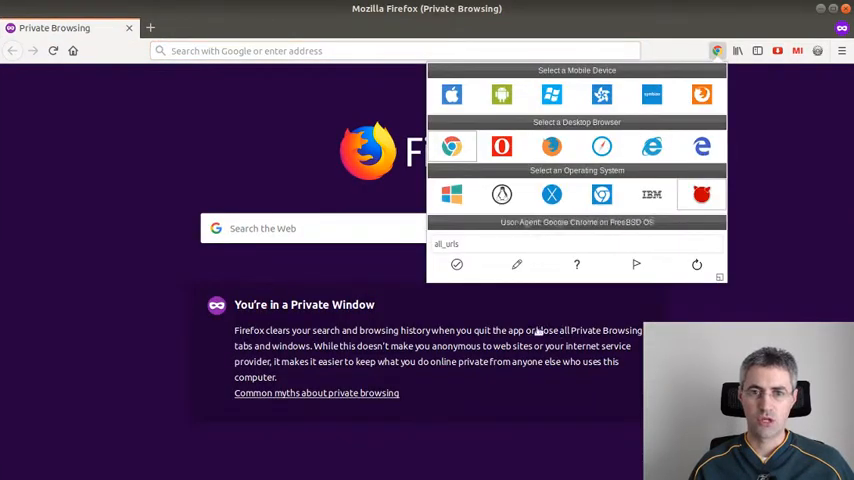
pyautogui.moveTo(452, 194)
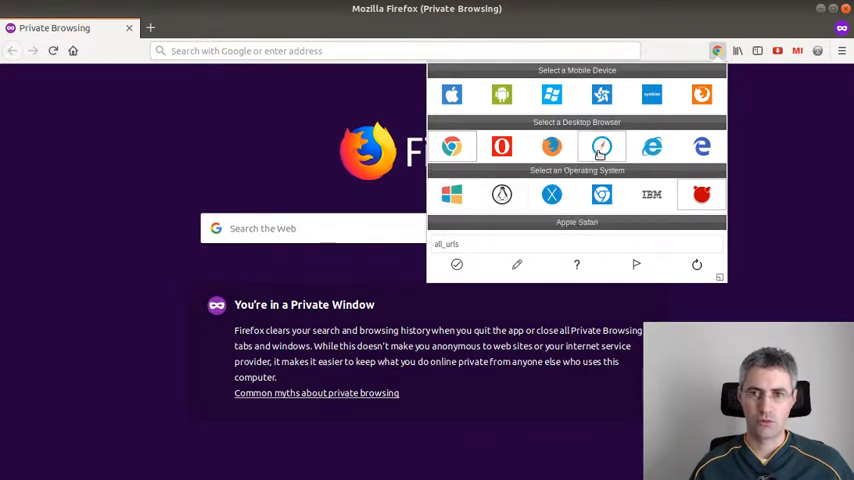
pyautogui.click(452, 148)
pyautogui.write('https://ronan-chardonneau.fr')
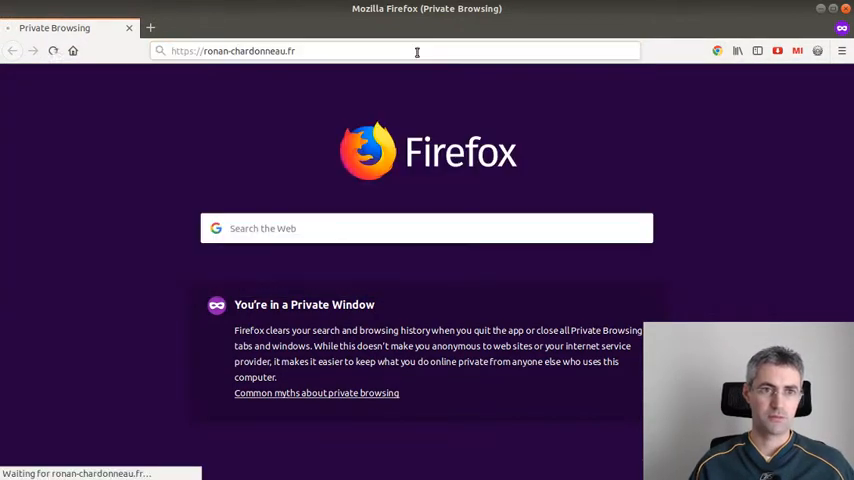
pyautogui.press('Return')
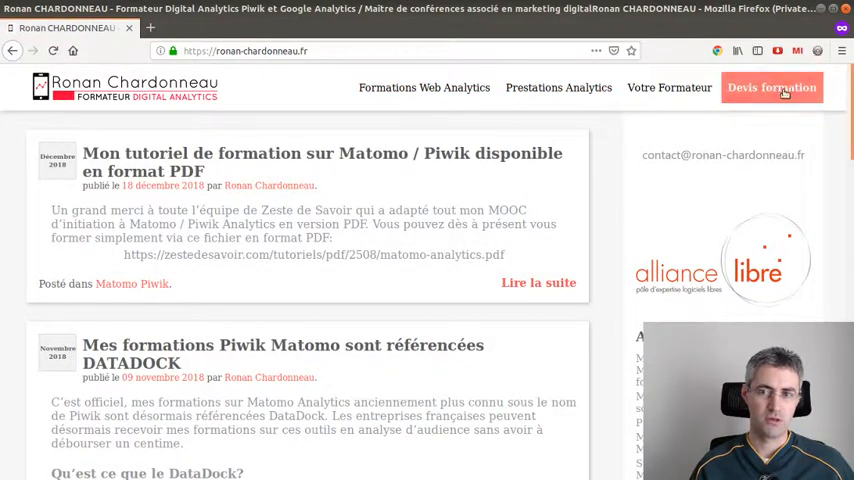
pyautogui.moveTo(716, 118)
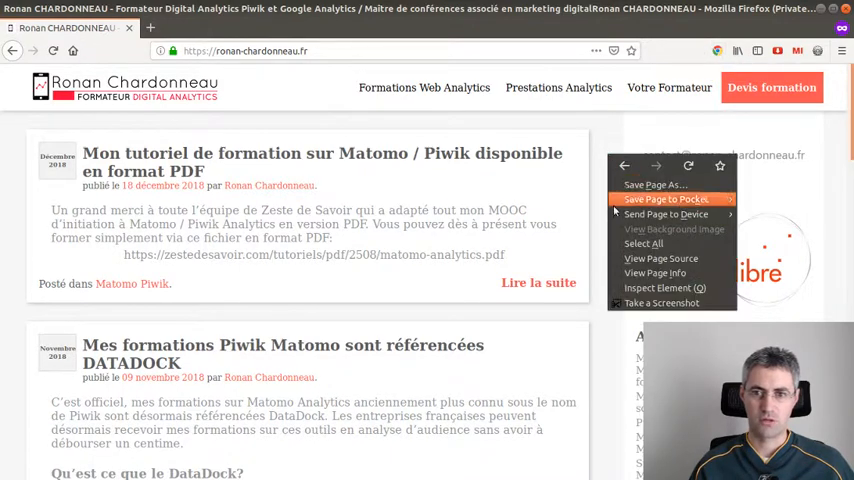
pyautogui.click(664, 288)
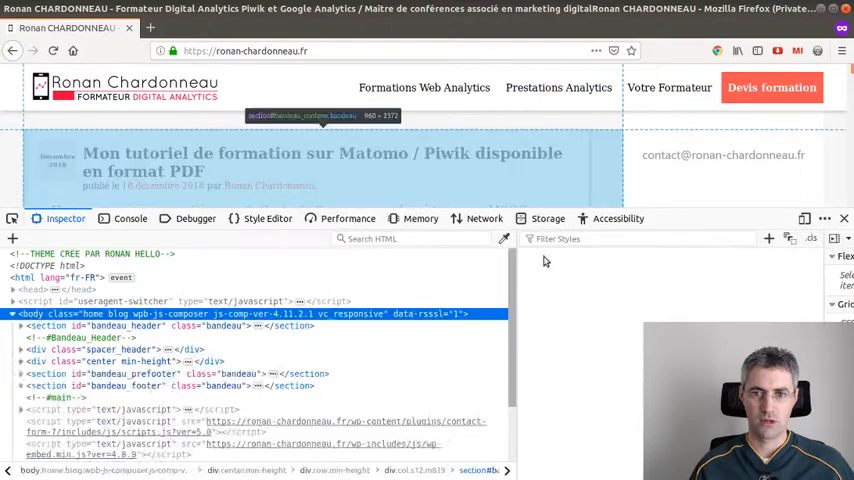
pyautogui.click(548, 218)
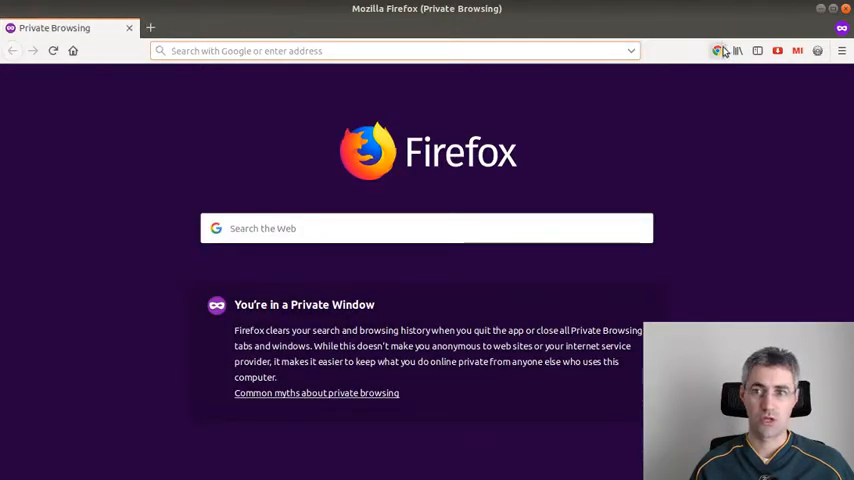
# Choose a different desktop browser identity in the User-Agent Switcher and apply it
pyautogui.click(716, 52)
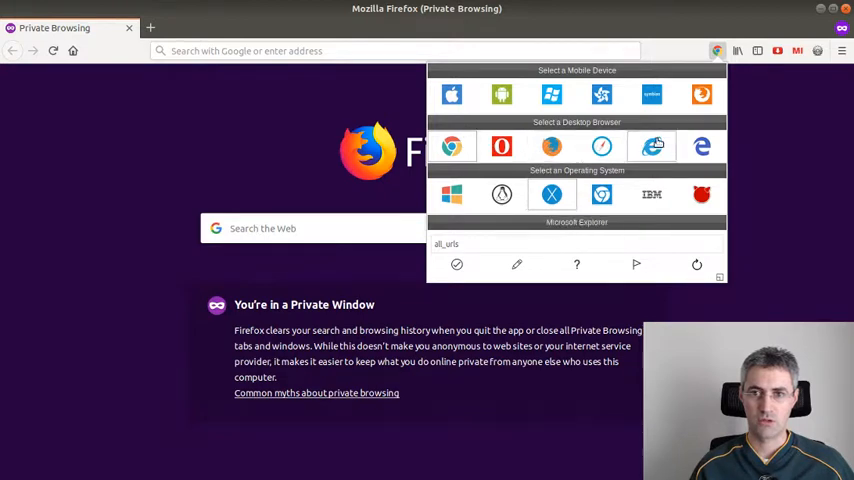
pyautogui.click(652, 148)
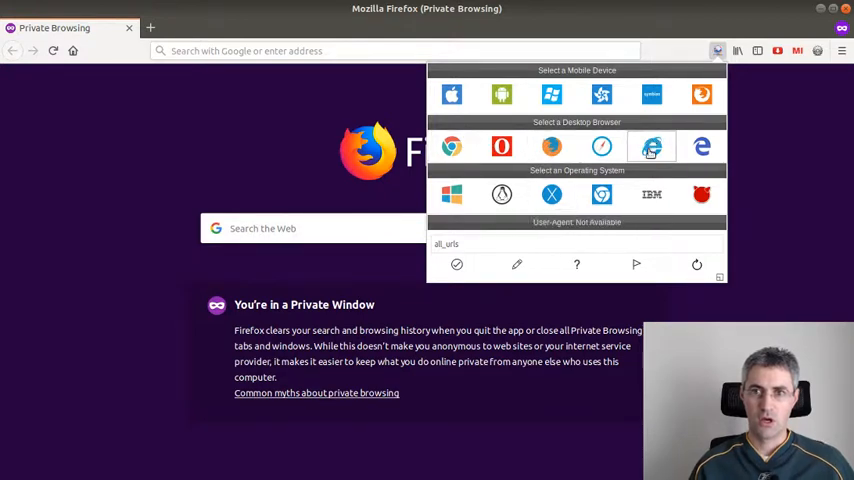
pyautogui.click(652, 94)
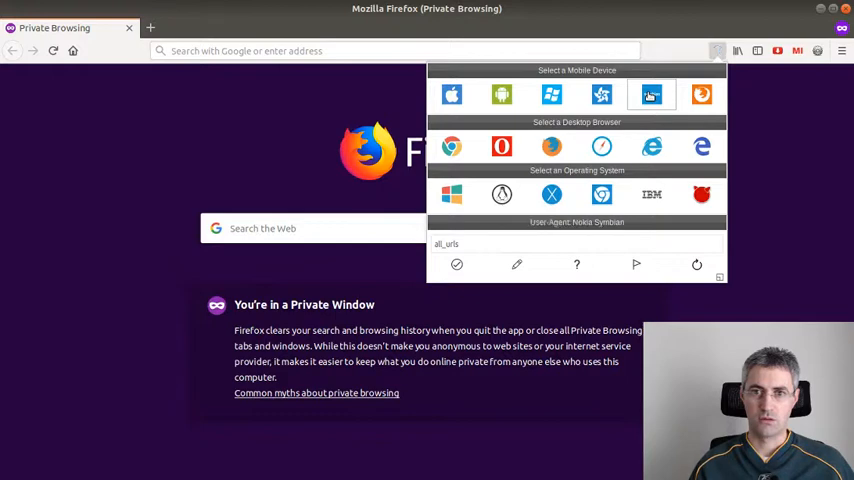
pyautogui.click(652, 148)
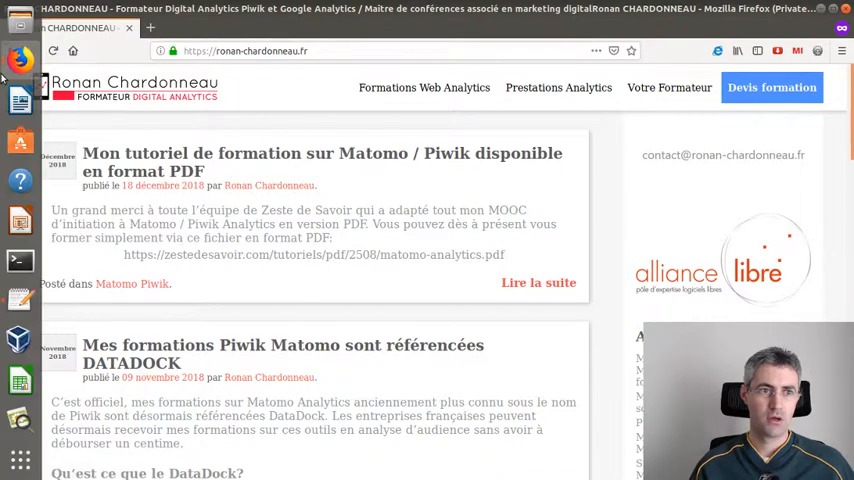
# View the Visits Log under Visitors, checking each recent visit's ButtonColours variation: blue button or original
pyautogui.click(156, 28)
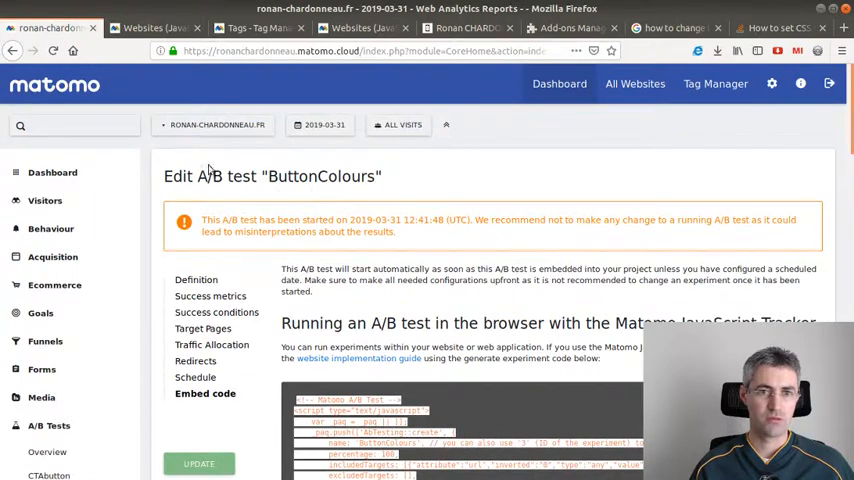
pyautogui.click(44, 200)
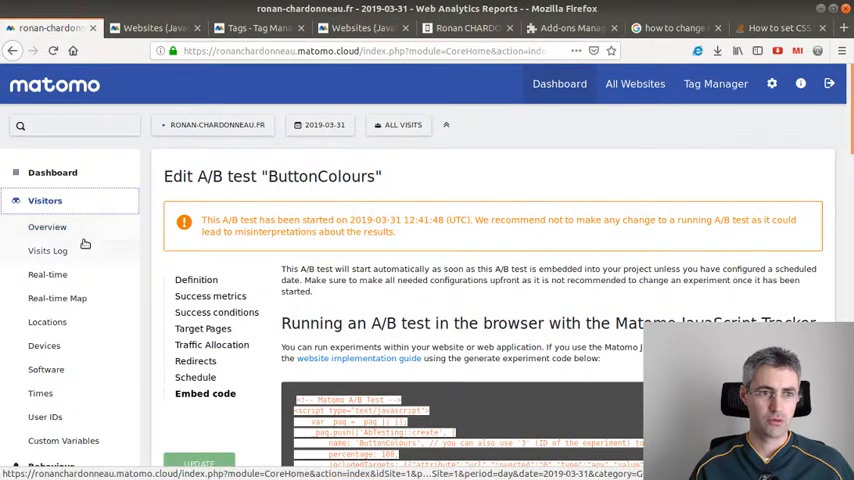
pyautogui.click(48, 250)
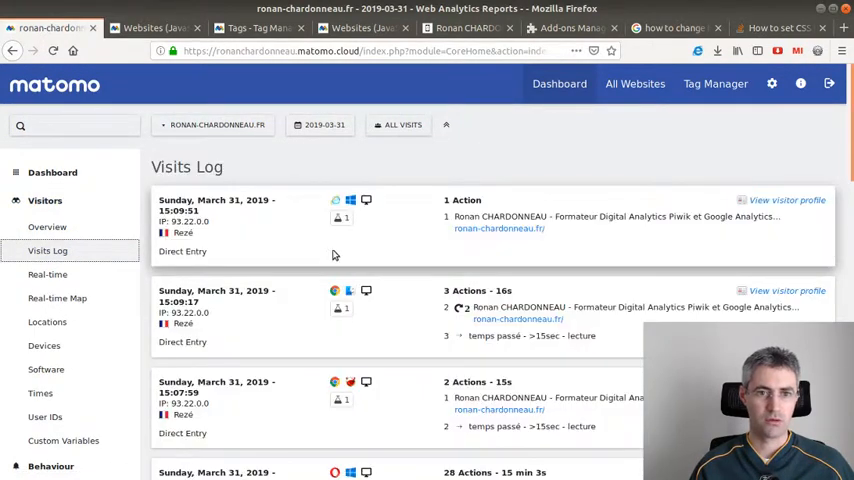
pyautogui.scroll(-3)
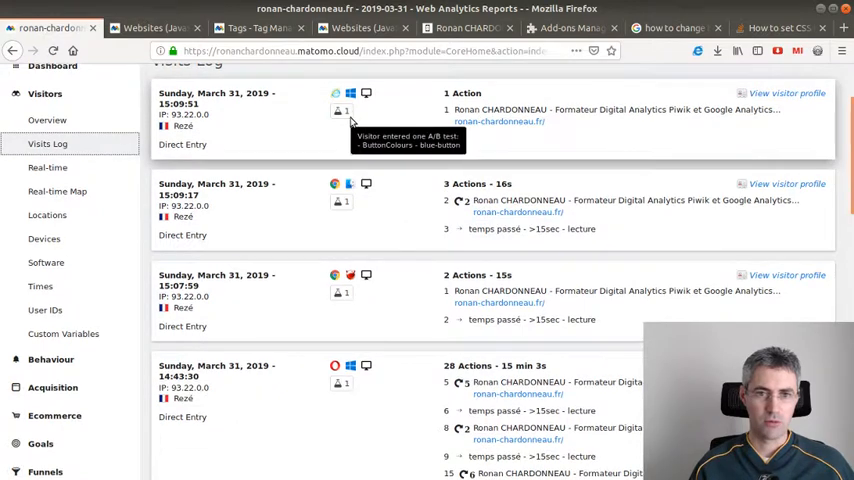
pyautogui.moveTo(340, 204)
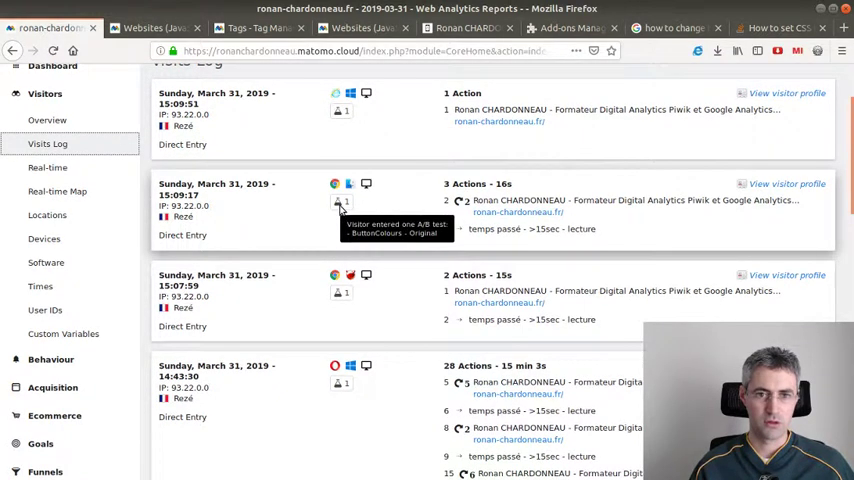
pyautogui.scroll(-3)
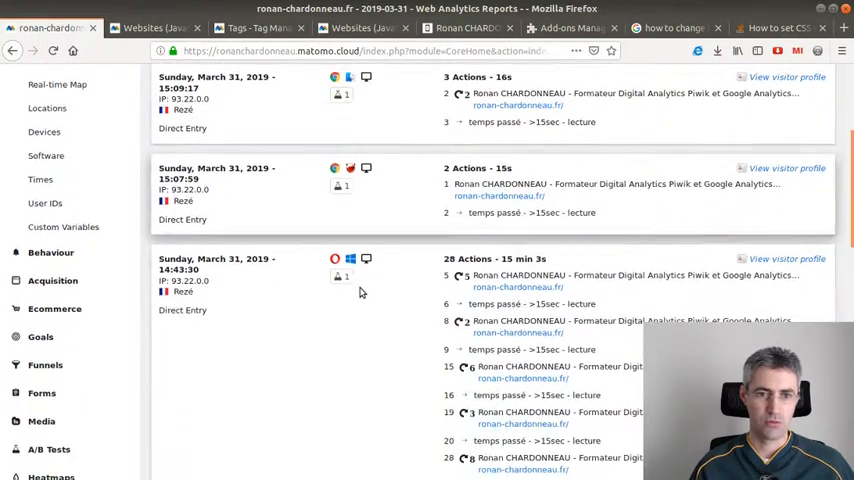
pyautogui.scroll(3)
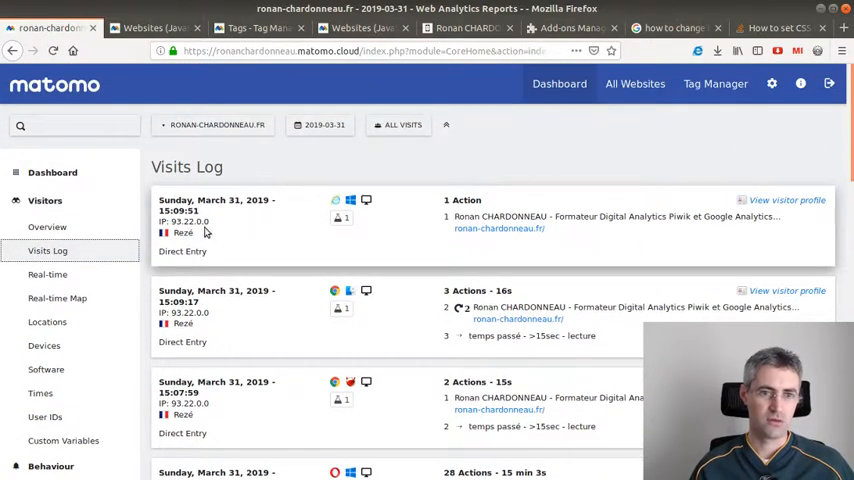
pyautogui.scroll(-3)
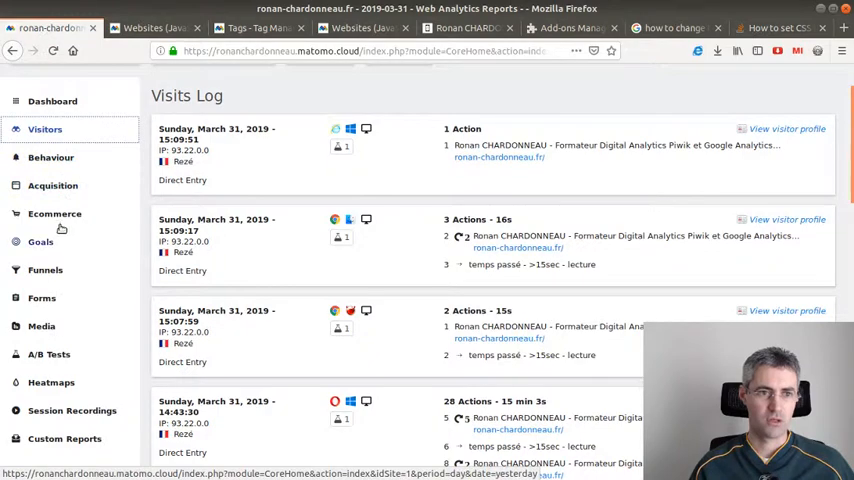
pyautogui.moveTo(48, 356)
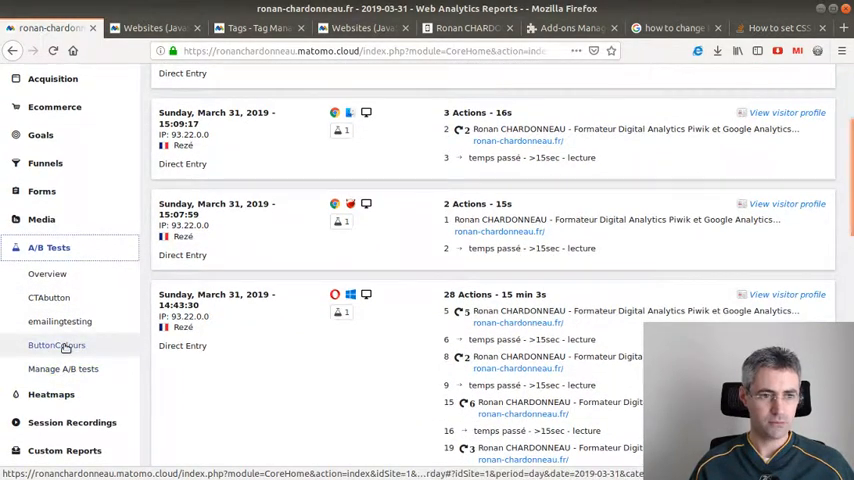
pyautogui.click(56, 344)
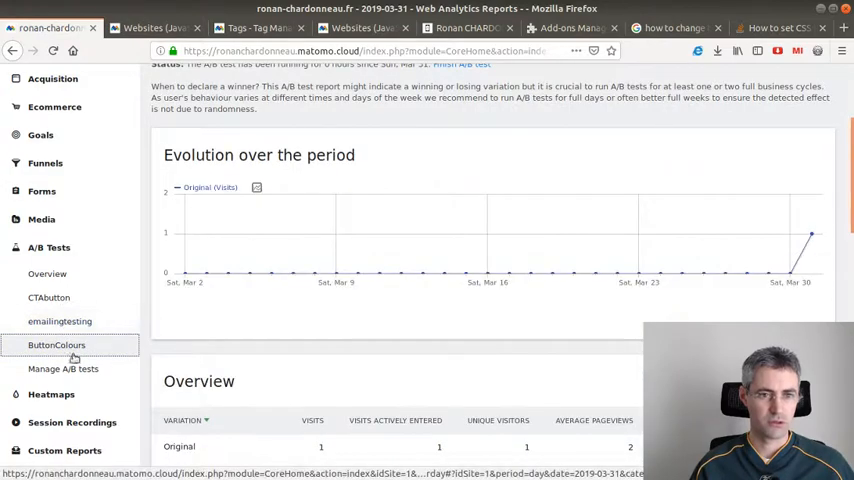
pyautogui.moveTo(720, 250)
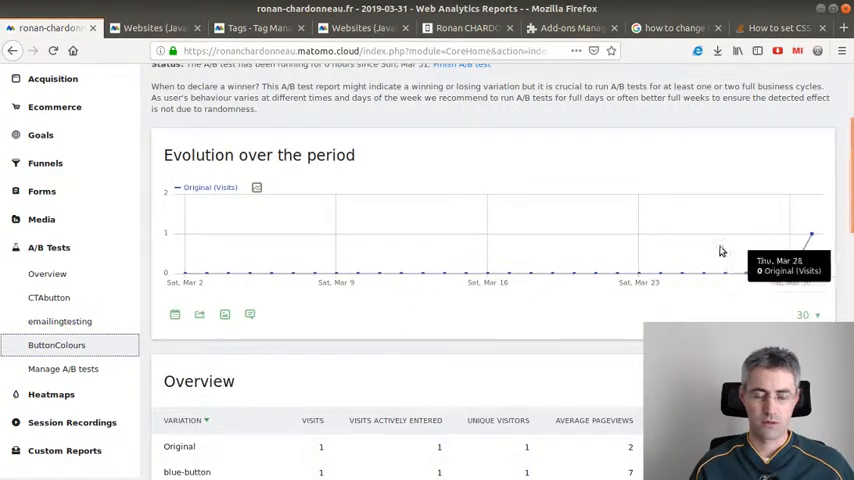
pyautogui.scroll(3)
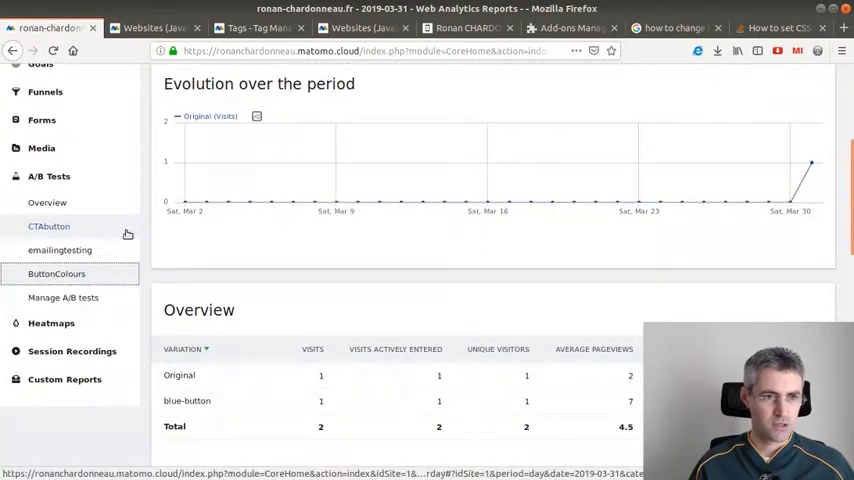
pyautogui.moveTo(808, 164)
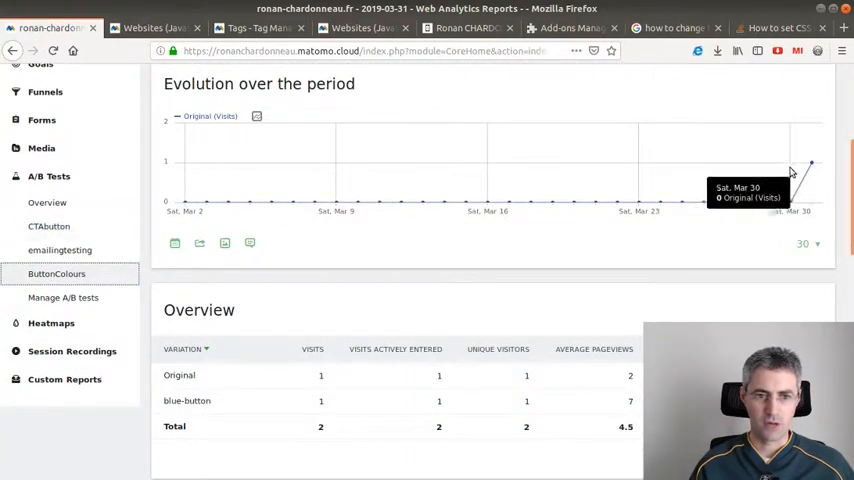
pyautogui.moveTo(810, 164)
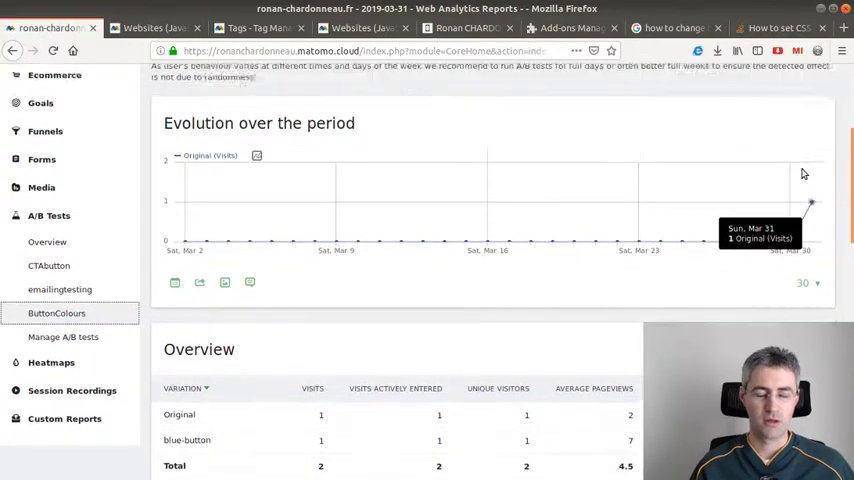
pyautogui.scroll(3)
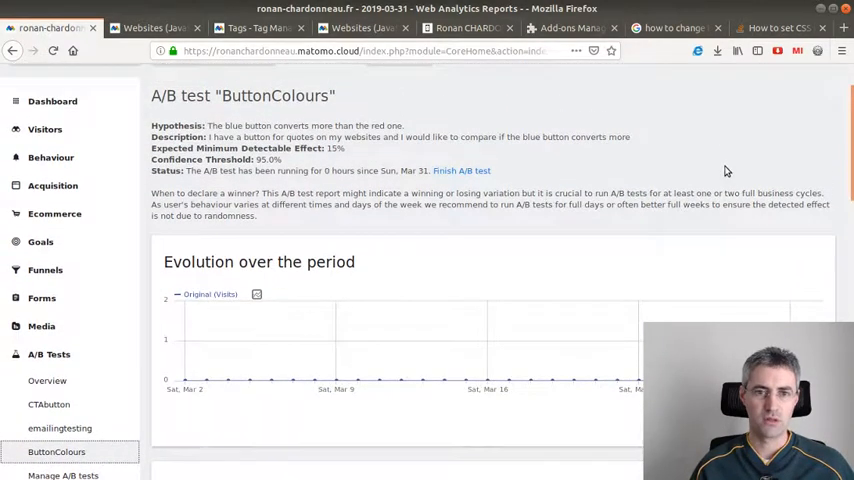
pyautogui.scroll(-3)
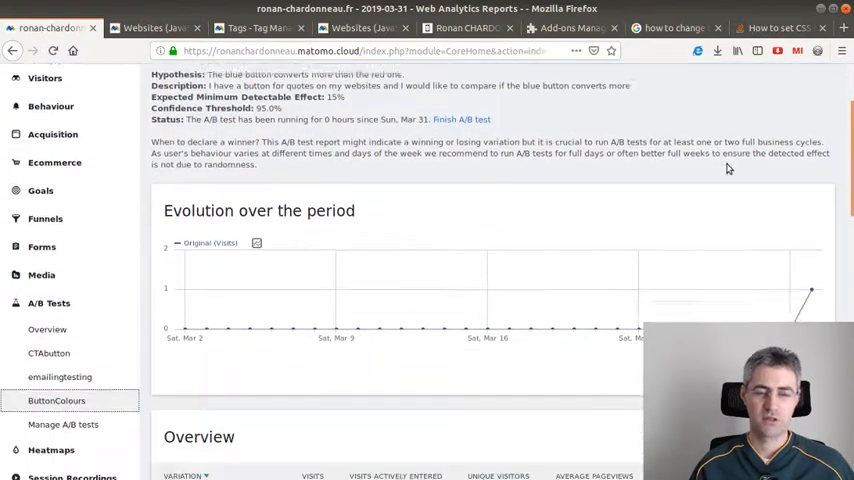
pyautogui.scroll(-3)
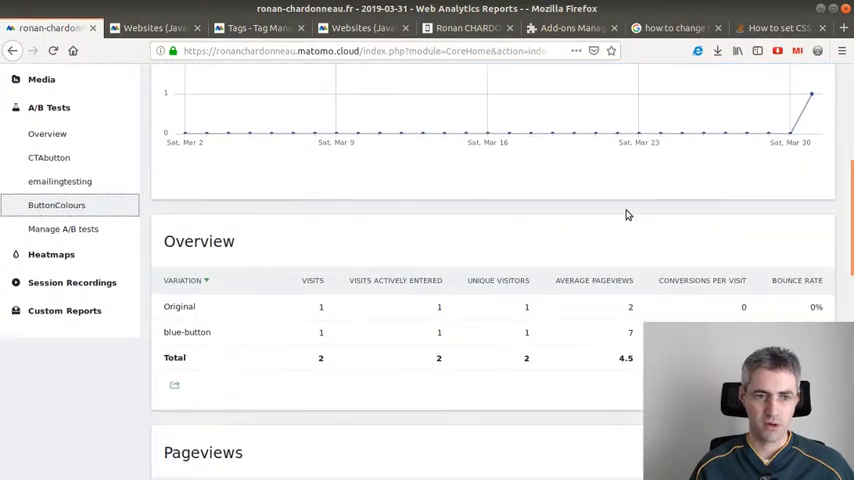
pyautogui.scroll(-3)
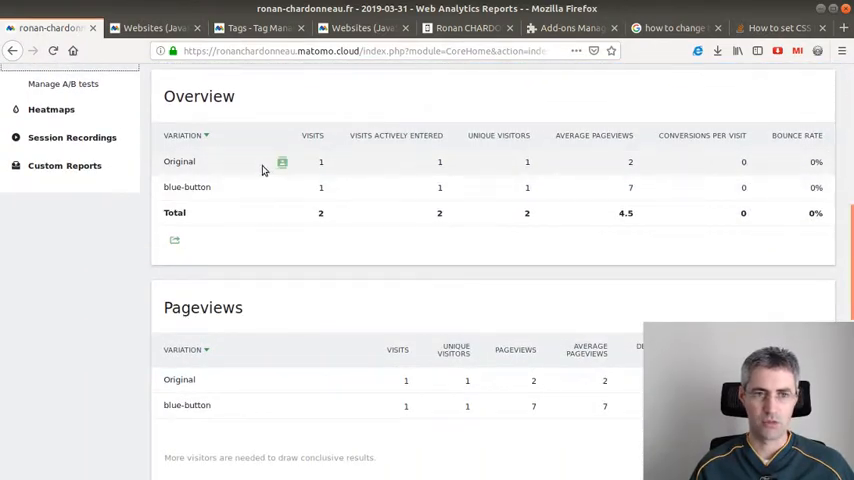
pyautogui.scroll(-3)
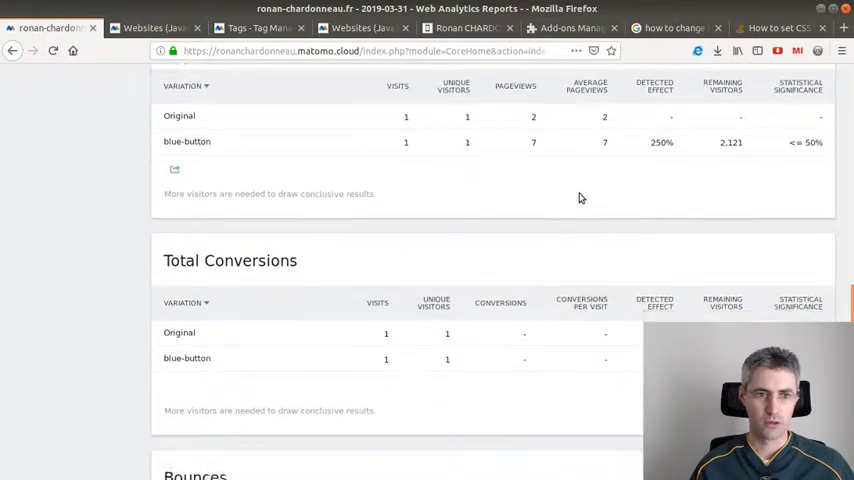
pyautogui.scroll(-3)
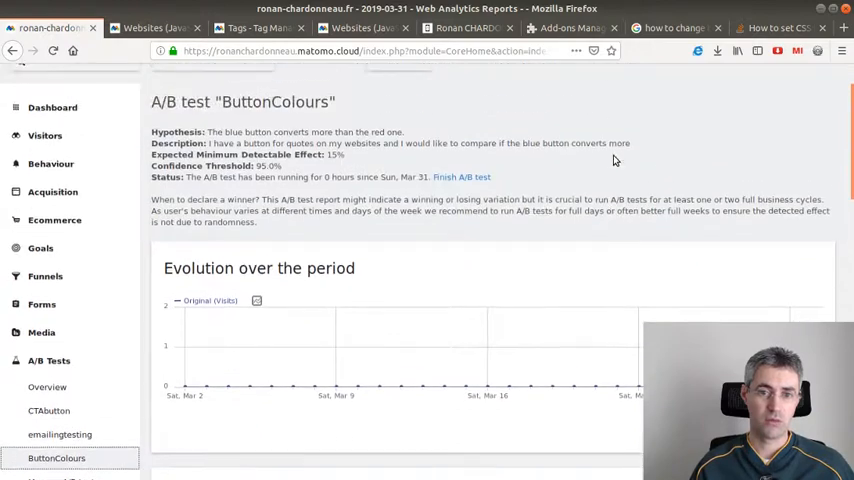
pyautogui.scroll(-3)
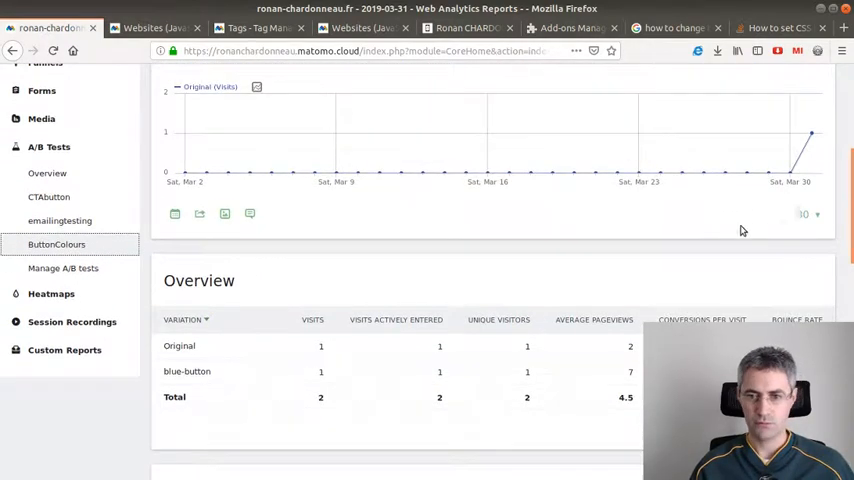
pyautogui.moveTo(730, 216)
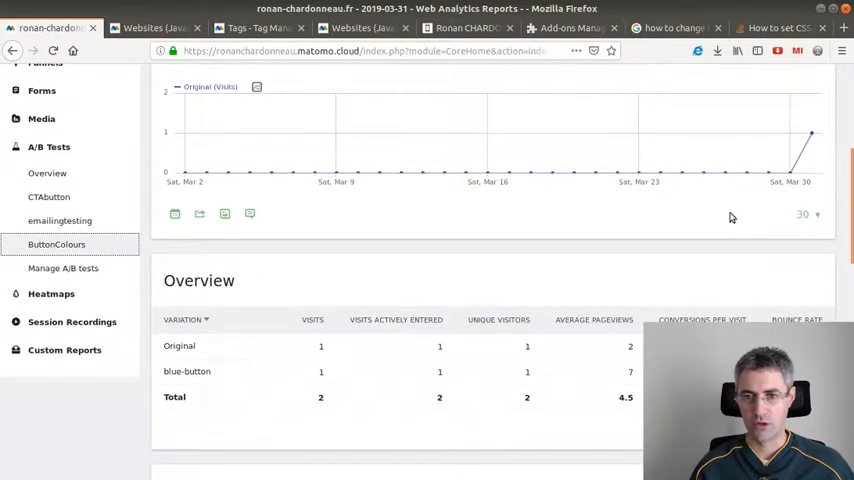
pyautogui.moveTo(712, 202)
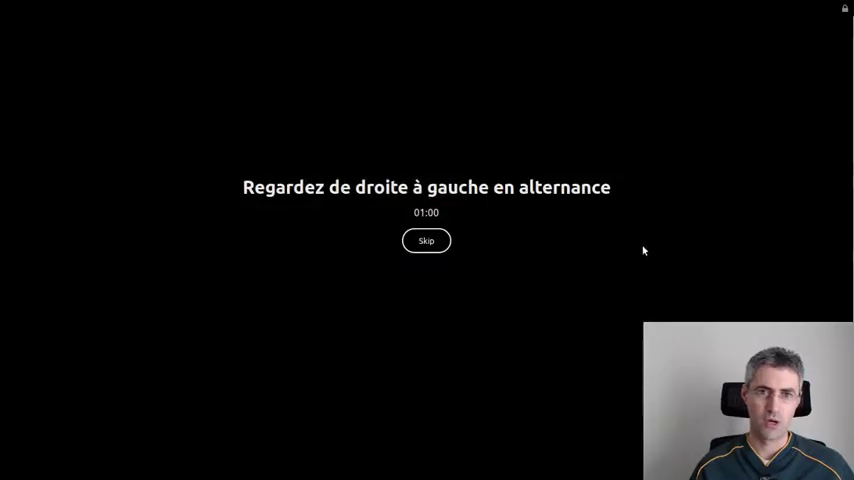
# Dismiss the break reminder and show the Manage A/B tests list with emailingtesting and ButtonColours
pyautogui.click(426, 240)
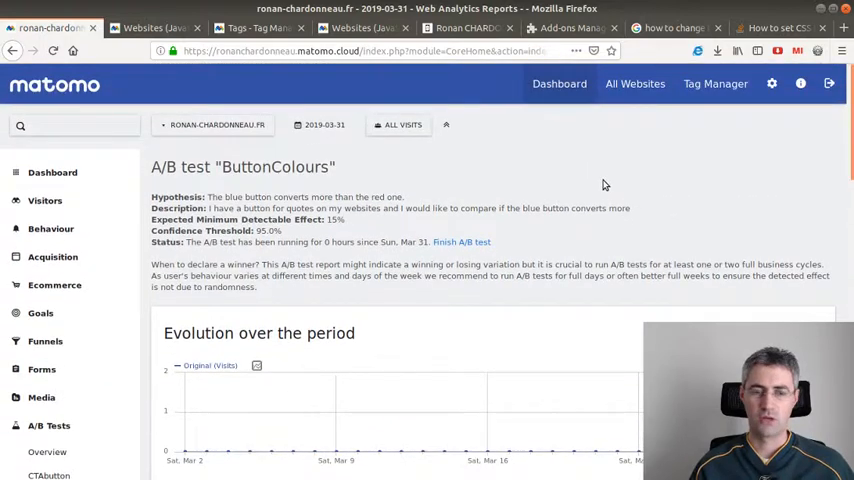
pyautogui.moveTo(390, 180)
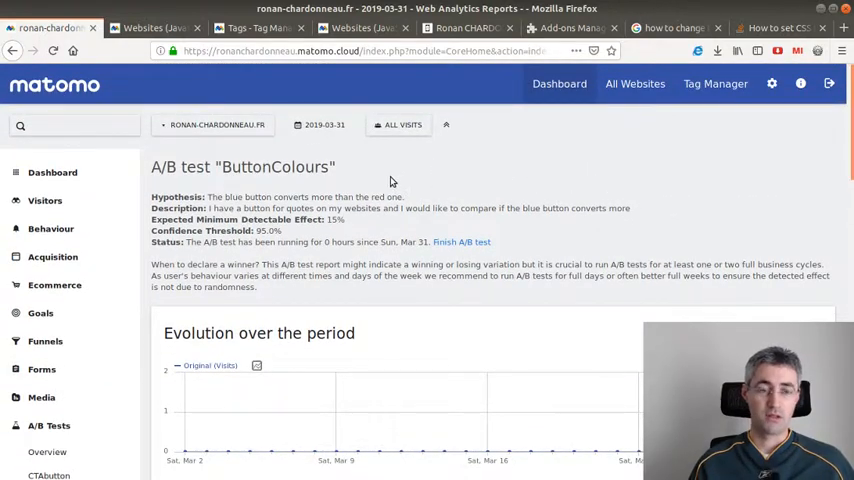
pyautogui.moveTo(326, 156)
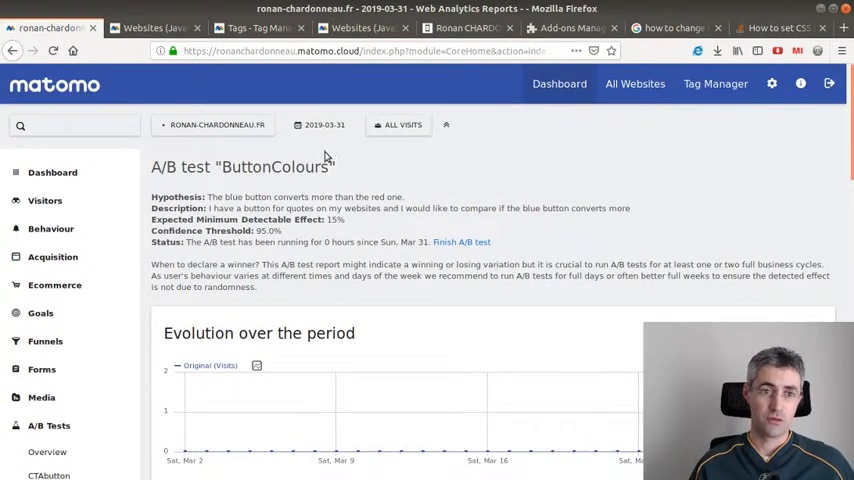
pyautogui.scroll(-3)
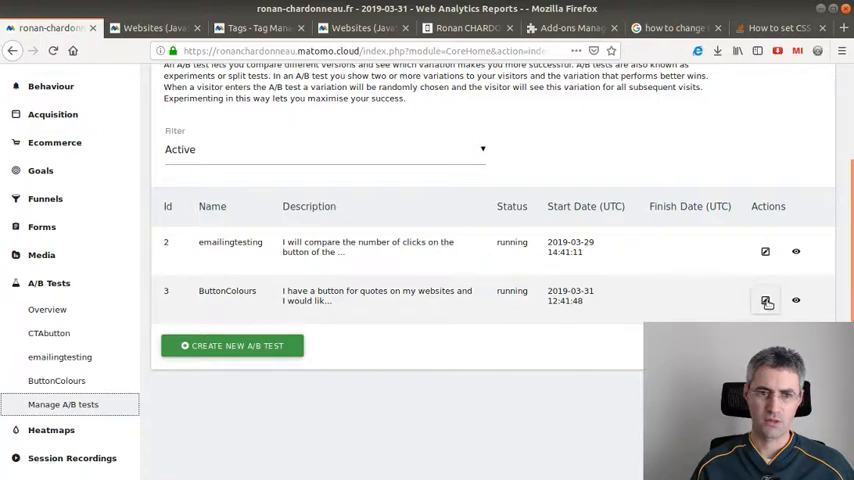
# Edit the running ButtonColours test anyway and review its JavaScript embed code section
pyautogui.click(766, 300)
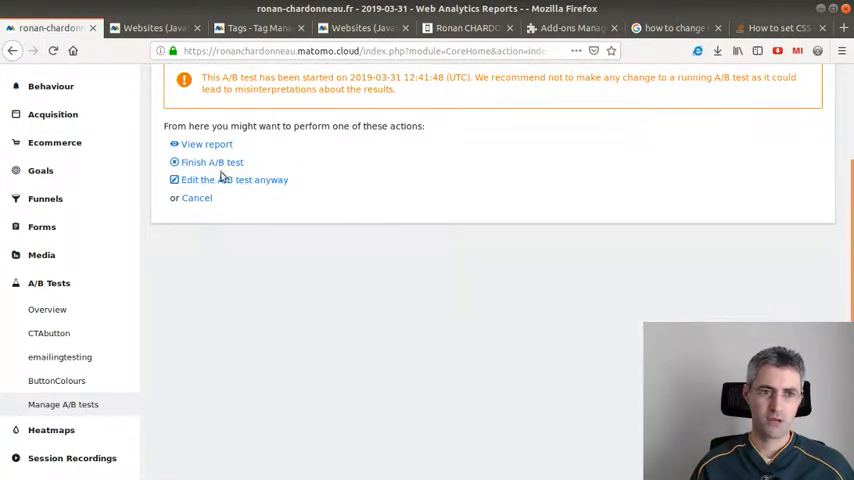
pyautogui.click(234, 180)
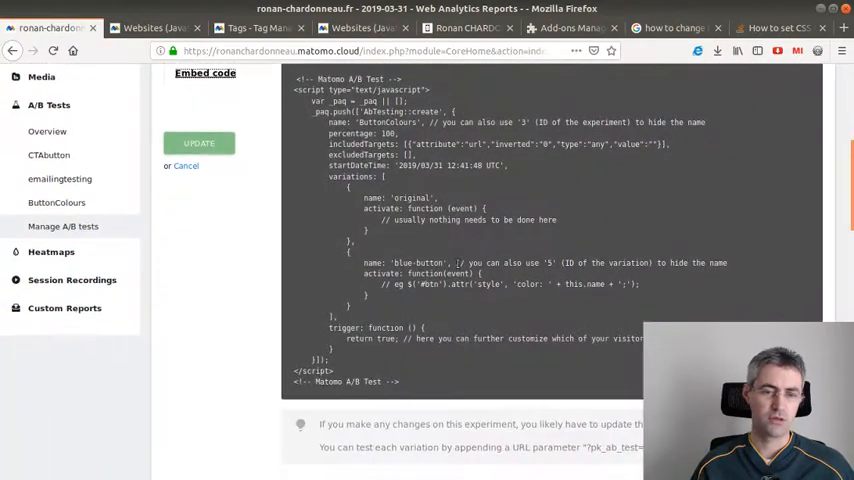
pyautogui.scroll(3)
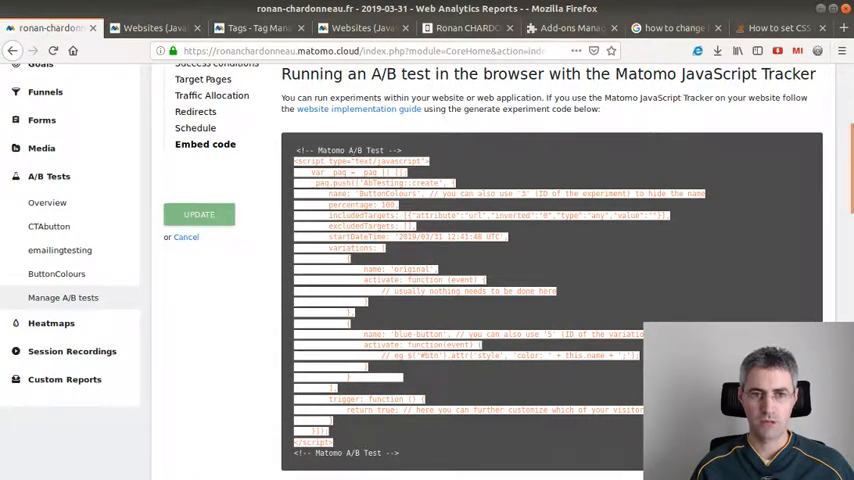
pyautogui.scroll(-3)
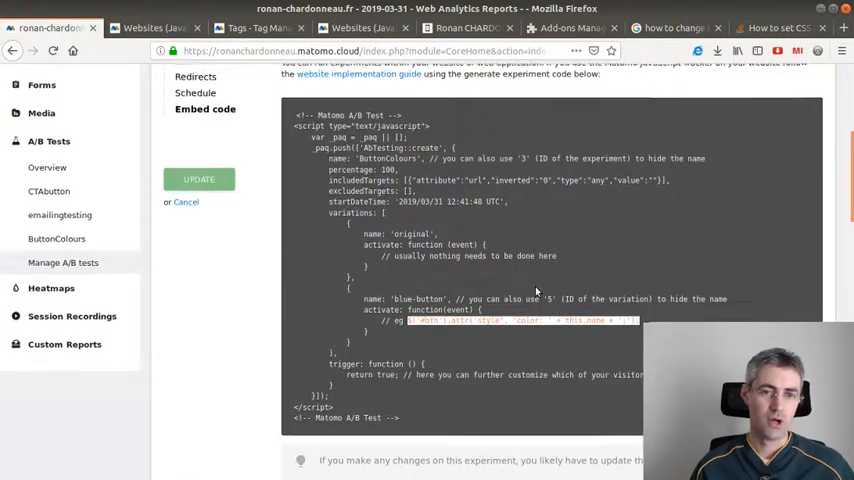
pyautogui.scroll(3)
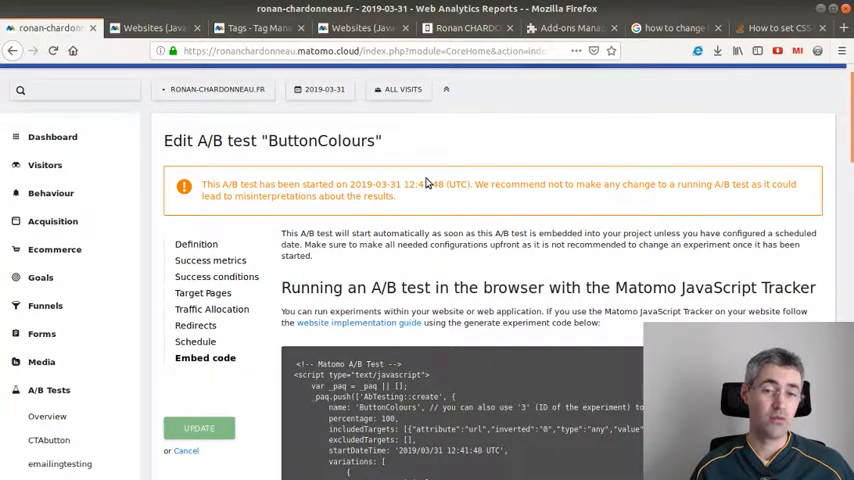
pyautogui.moveTo(384, 308)
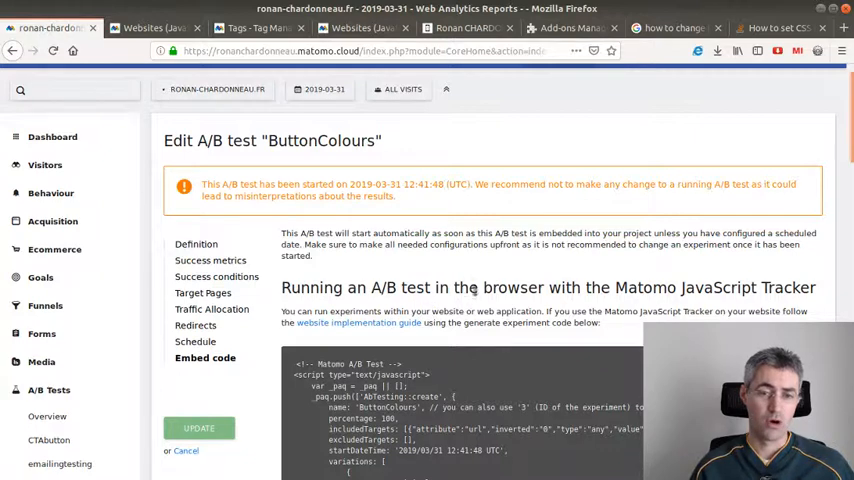
pyautogui.scroll(-3)
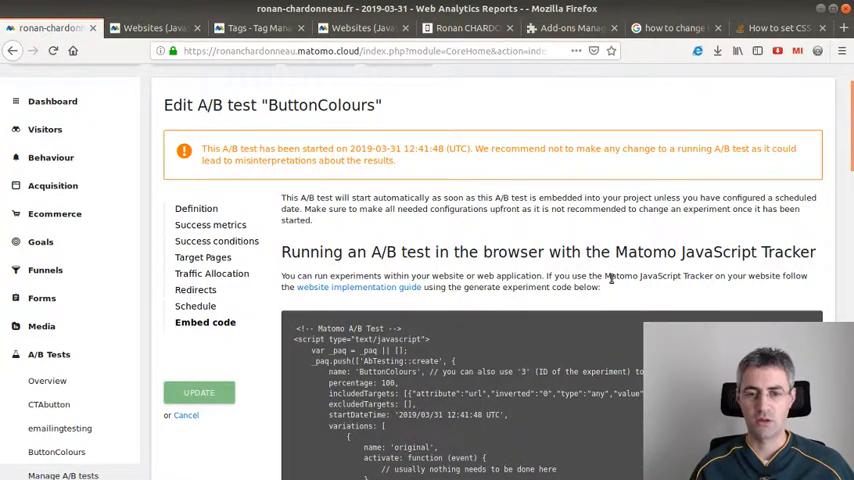
pyautogui.moveTo(624, 222)
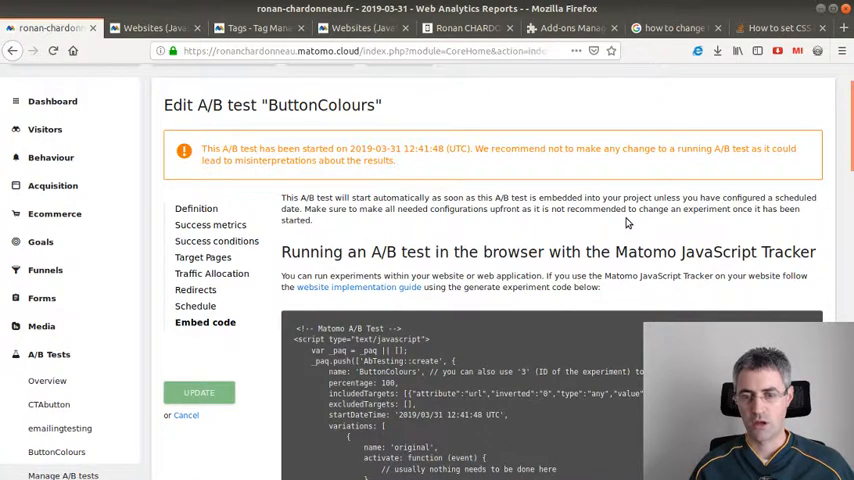